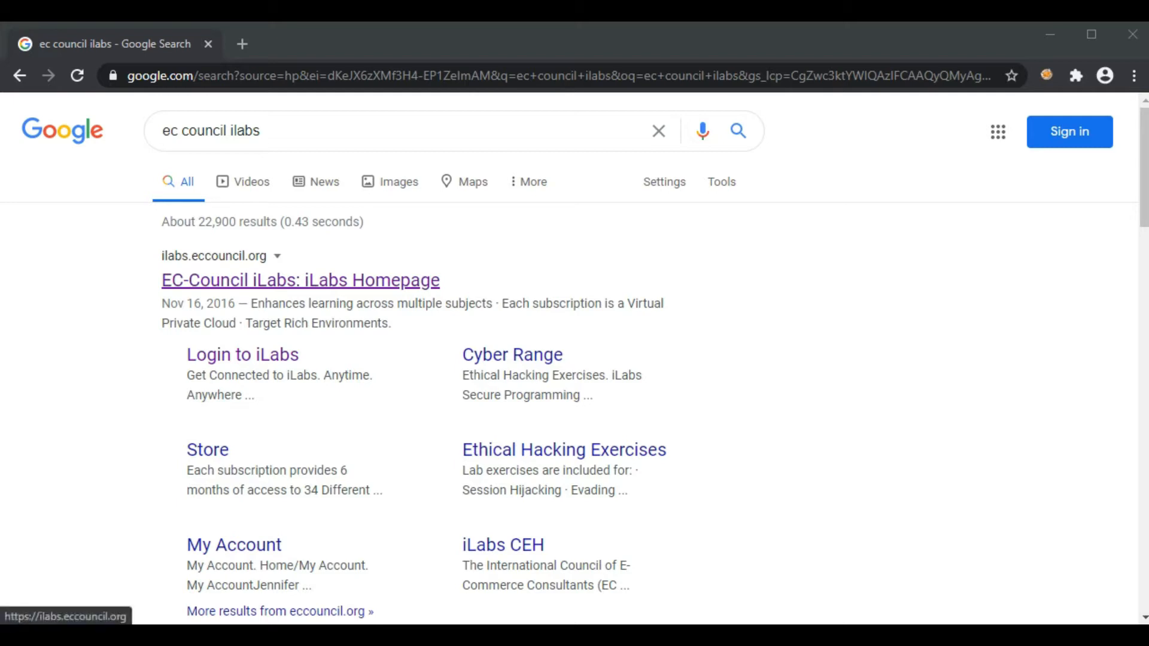
# Step: Open the 'EC-Council iLabs: iLabs Homepage' search result and skim the page
pyautogui.click(299, 280)
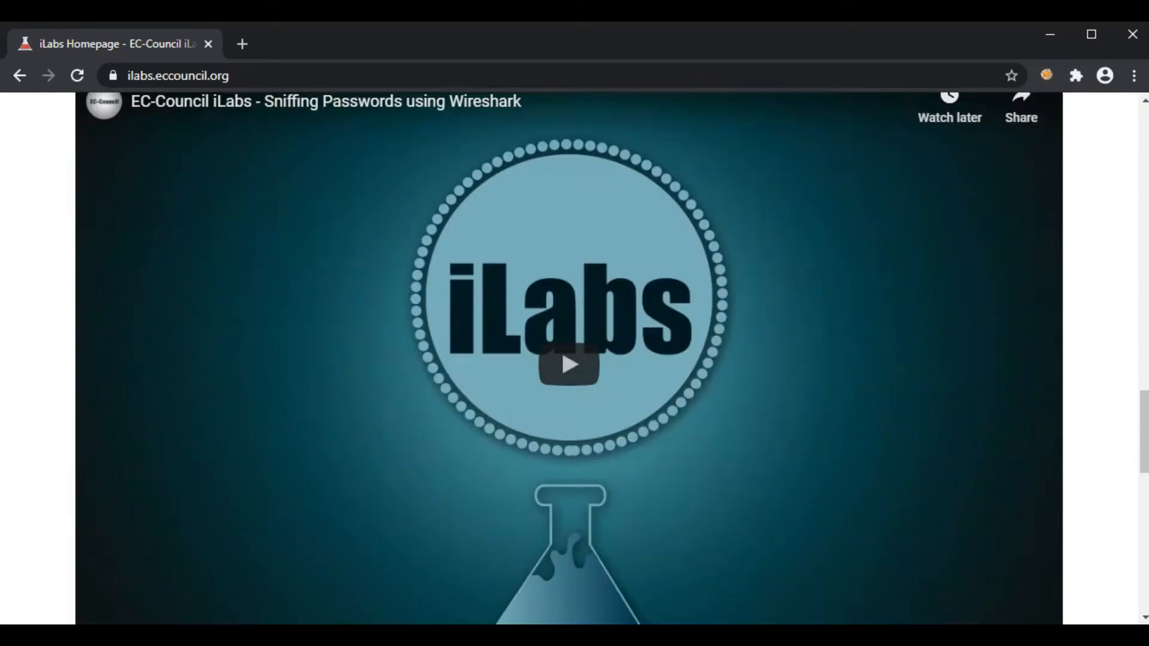
pyautogui.scroll(-3)
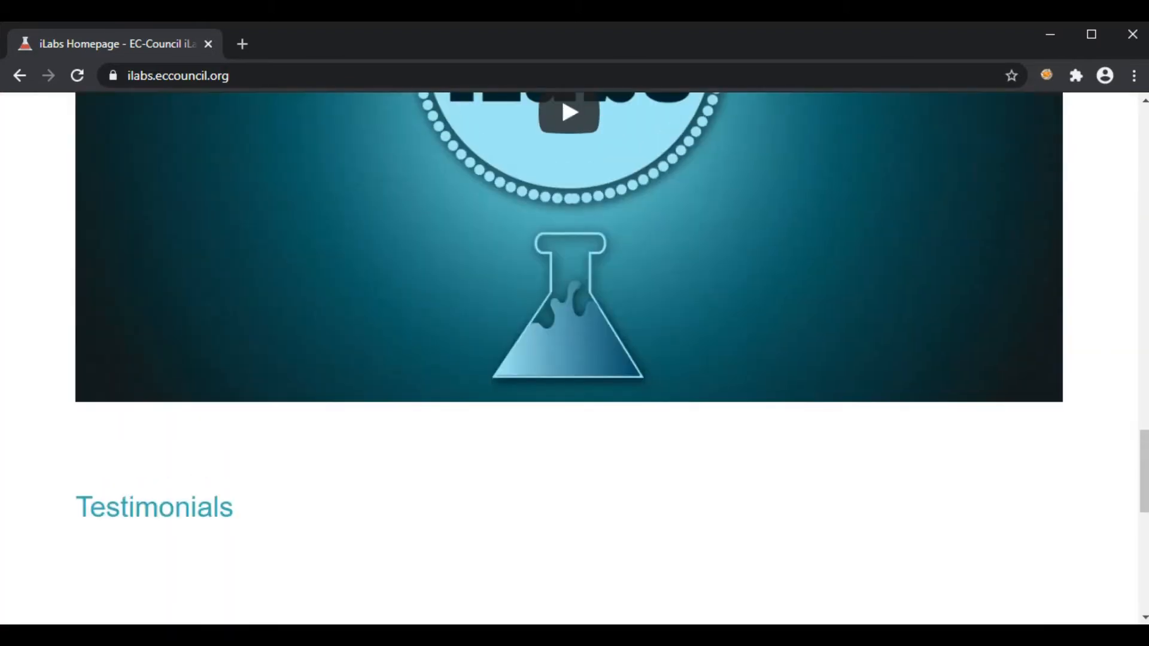
pyautogui.scroll(3)
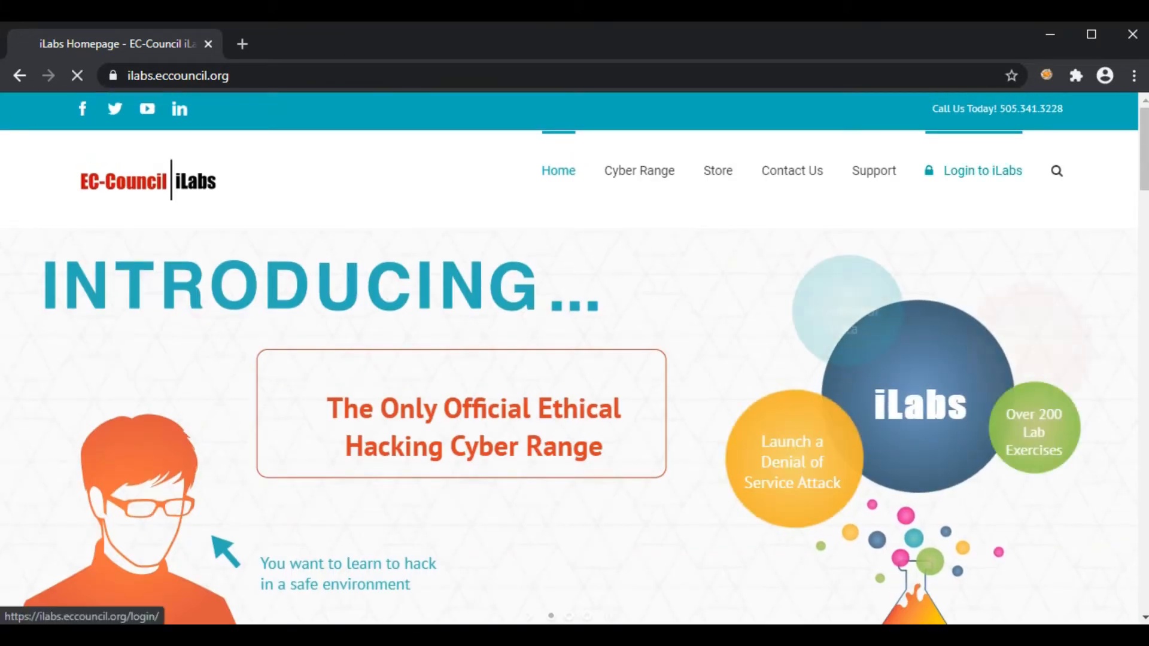
# Step: Go to 'Login to iLabs', then browse the School Registration partners and select EC-Council
pyautogui.click(981, 170)
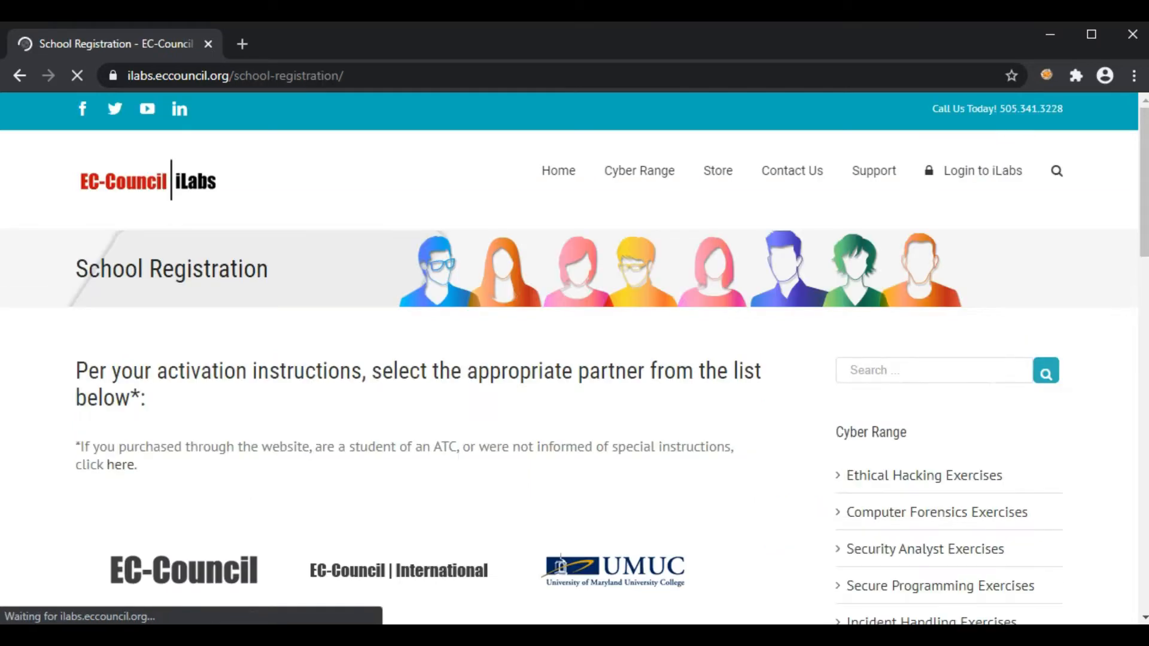
pyautogui.scroll(-3)
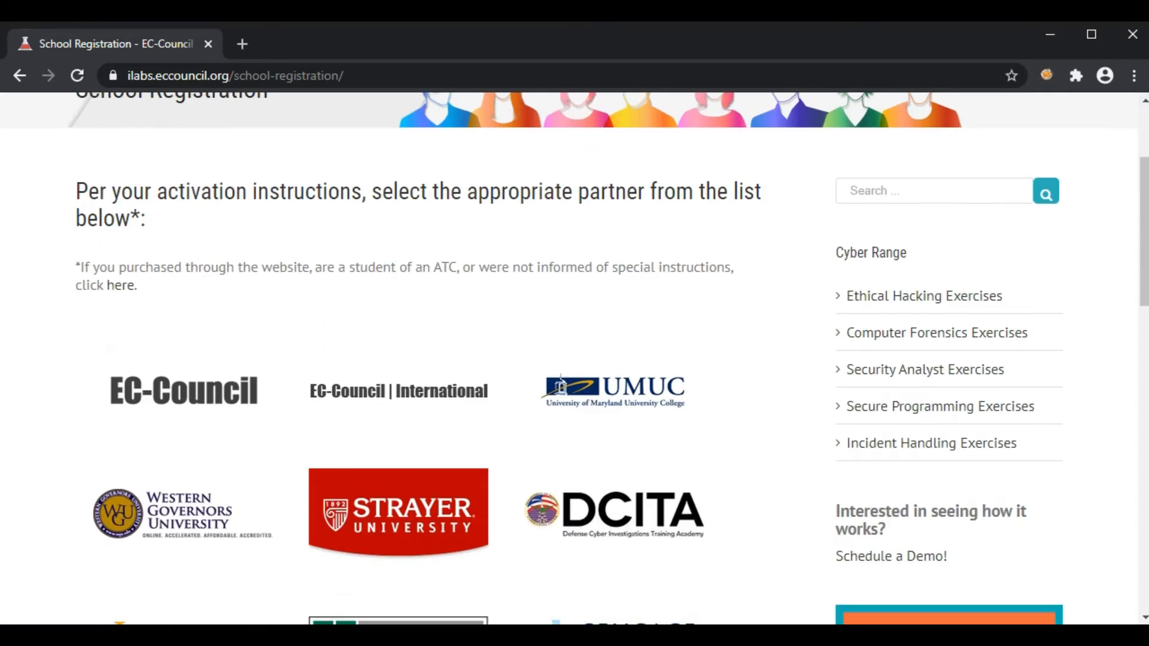
pyautogui.click(183, 389)
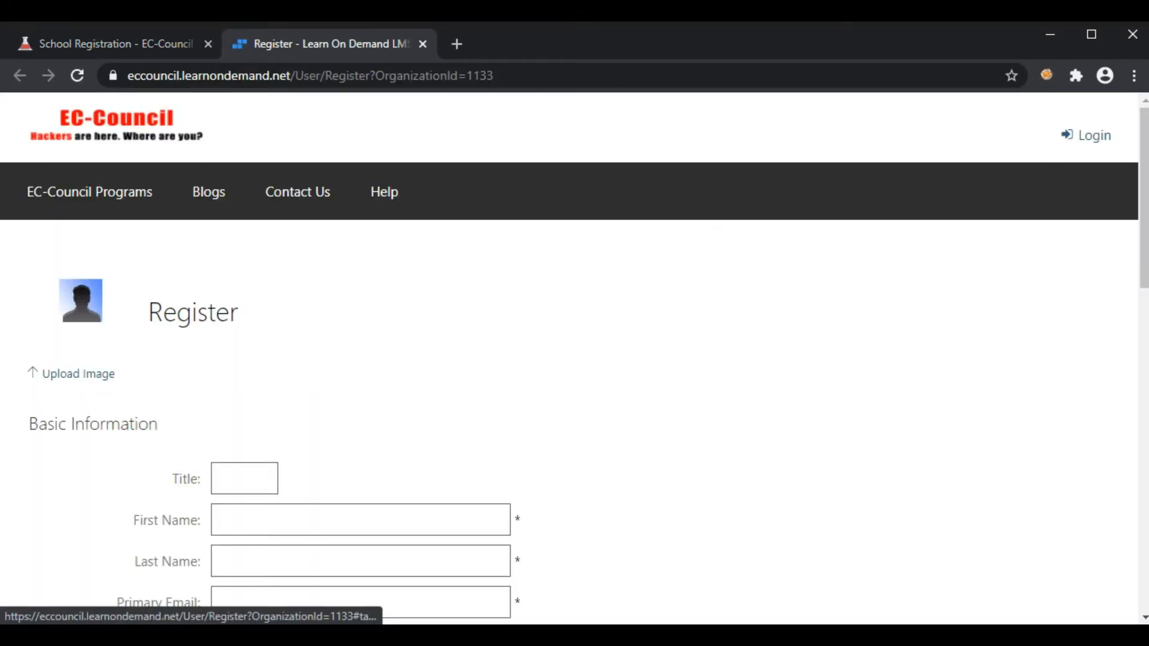
pyautogui.scroll(-3)
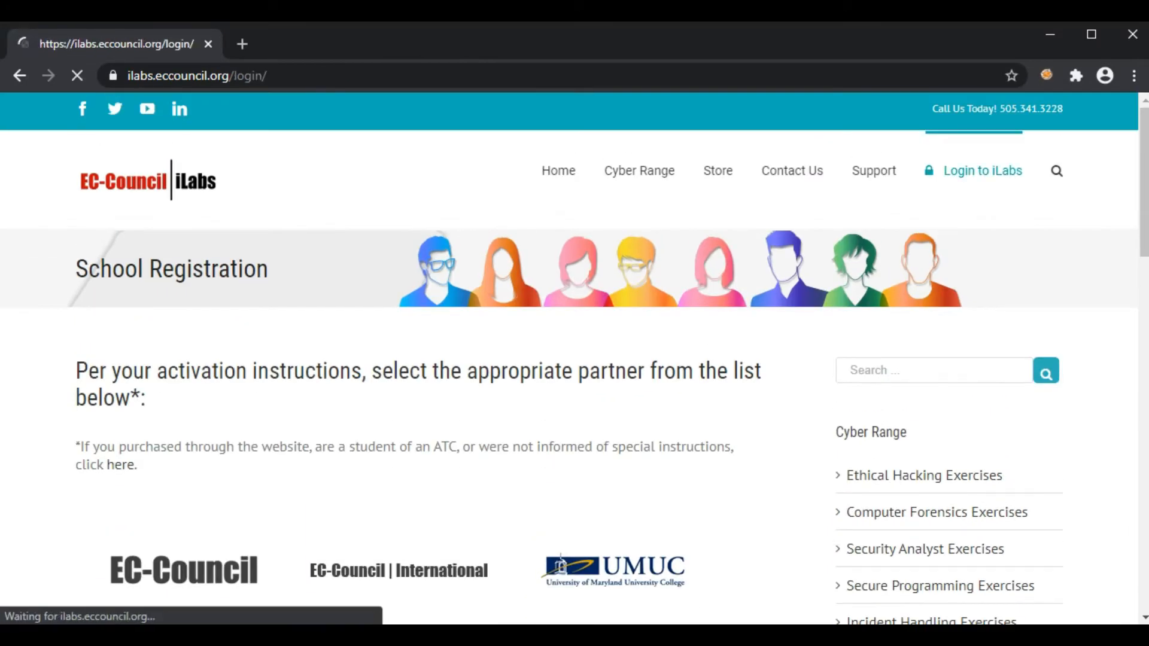
# Step: Reach My Training, visit Redeem Training Key briefly, and view the three Course Assignments
pyautogui.click(980, 170)
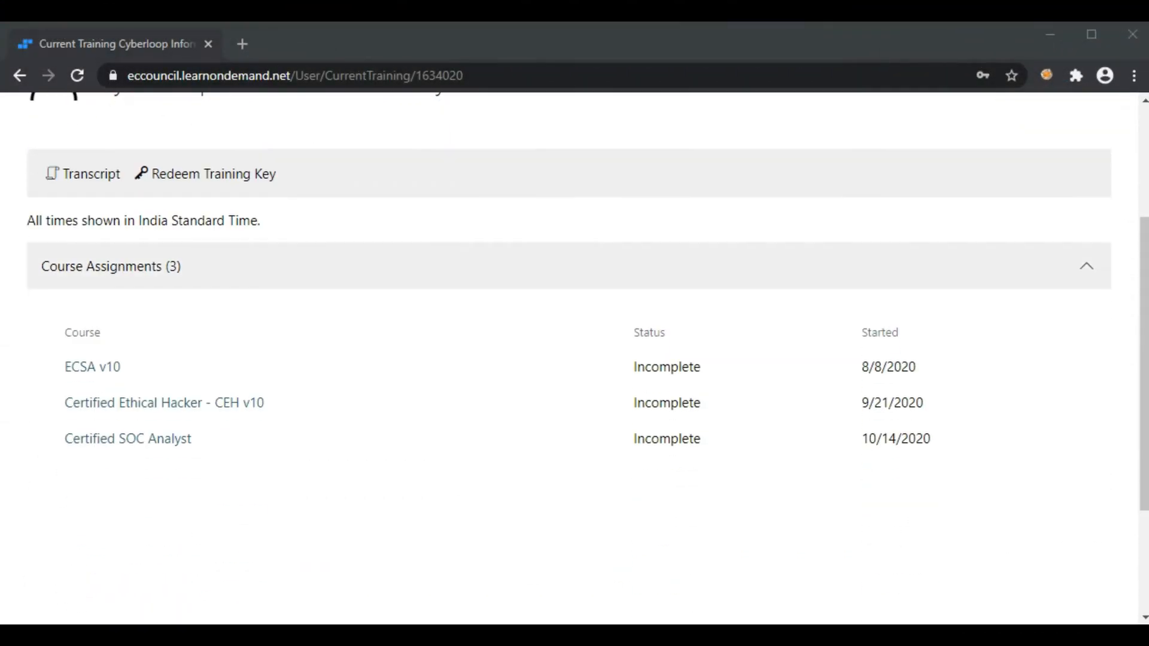
pyautogui.scroll(3)
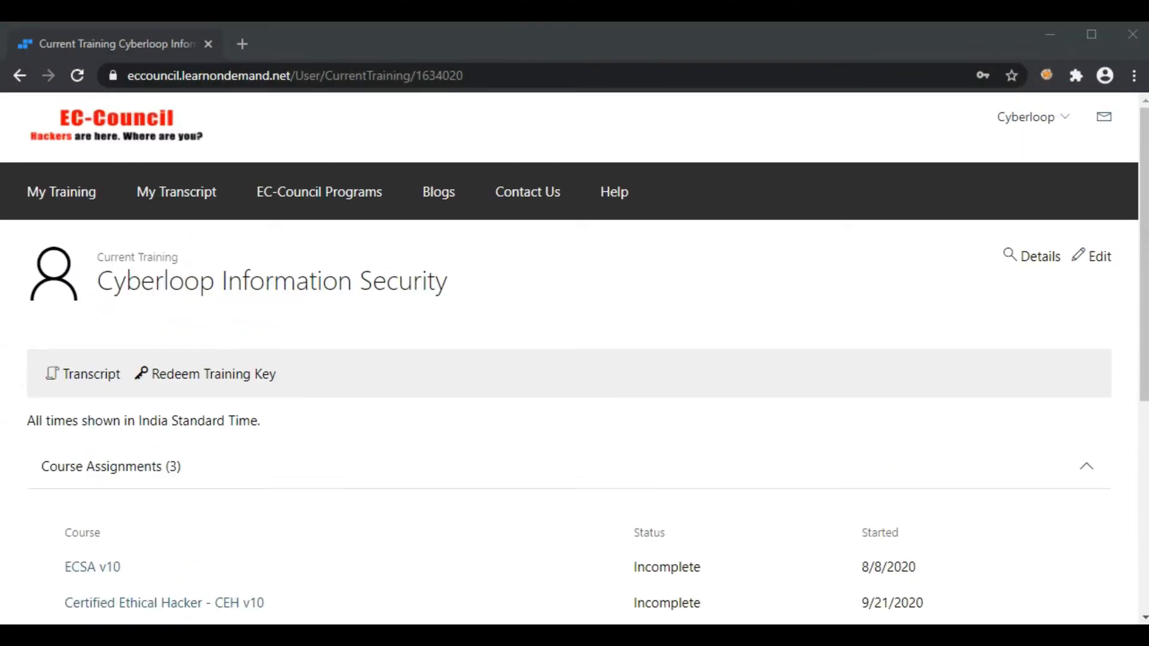
pyautogui.scroll(-3)
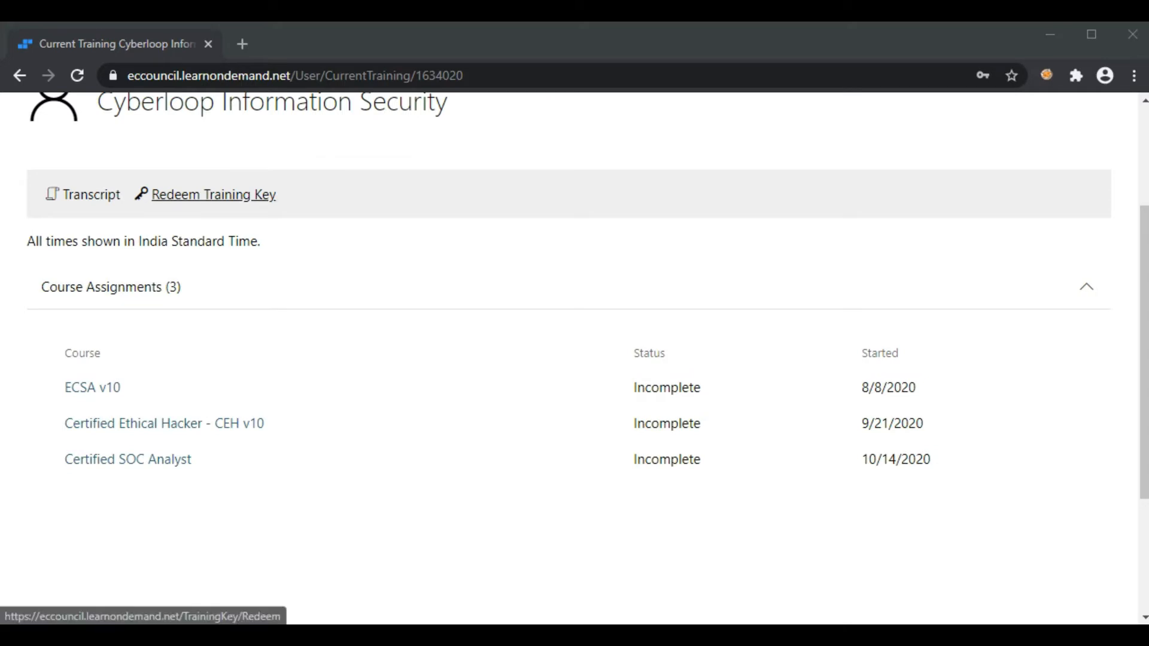
pyautogui.click(213, 194)
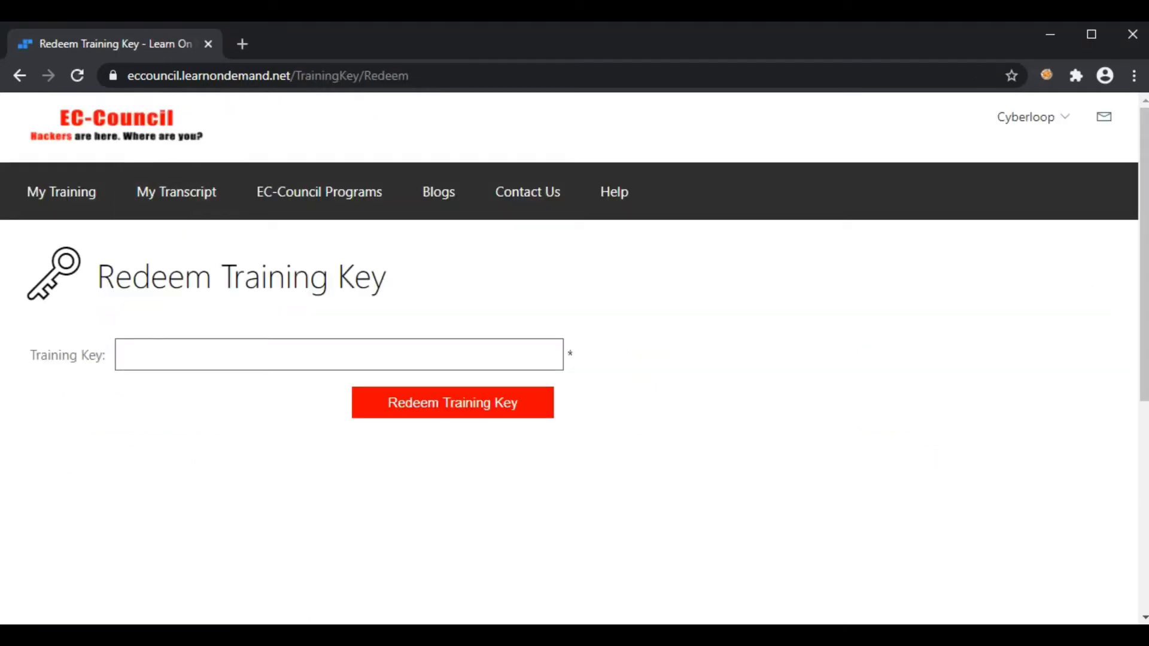
pyautogui.click(338, 354)
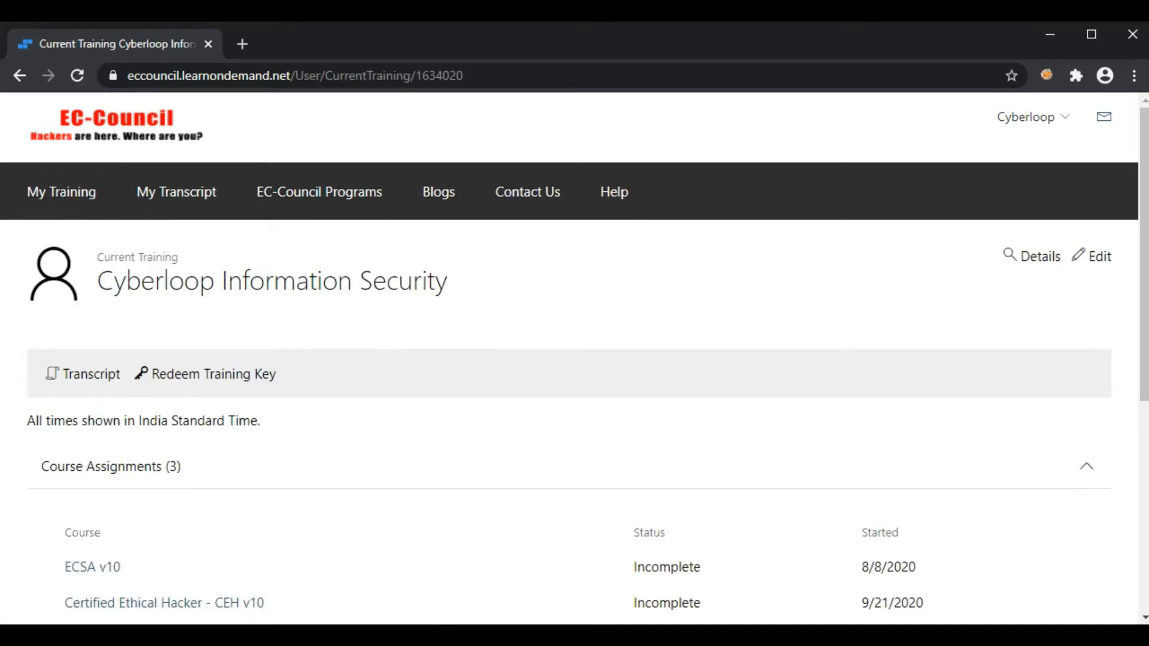
pyautogui.scroll(-3)
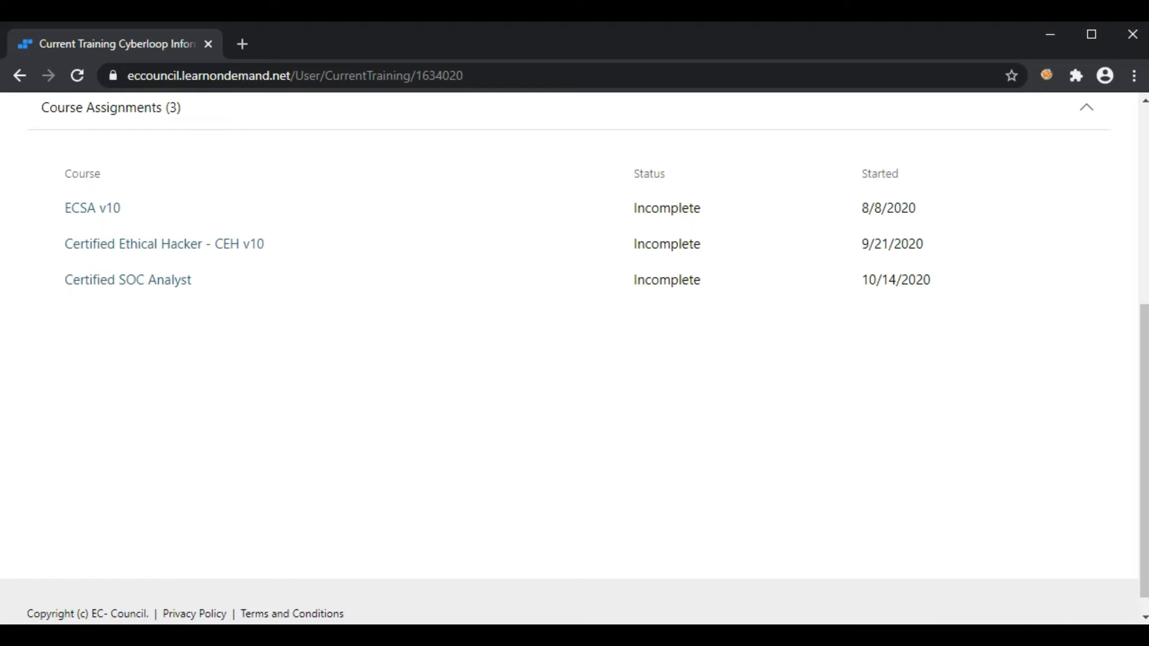
# Step: Open Certified SOC Analyst and launch the Understanding Cyber Threats, IoCs, and Attack Methodology lab
pyautogui.click(127, 280)
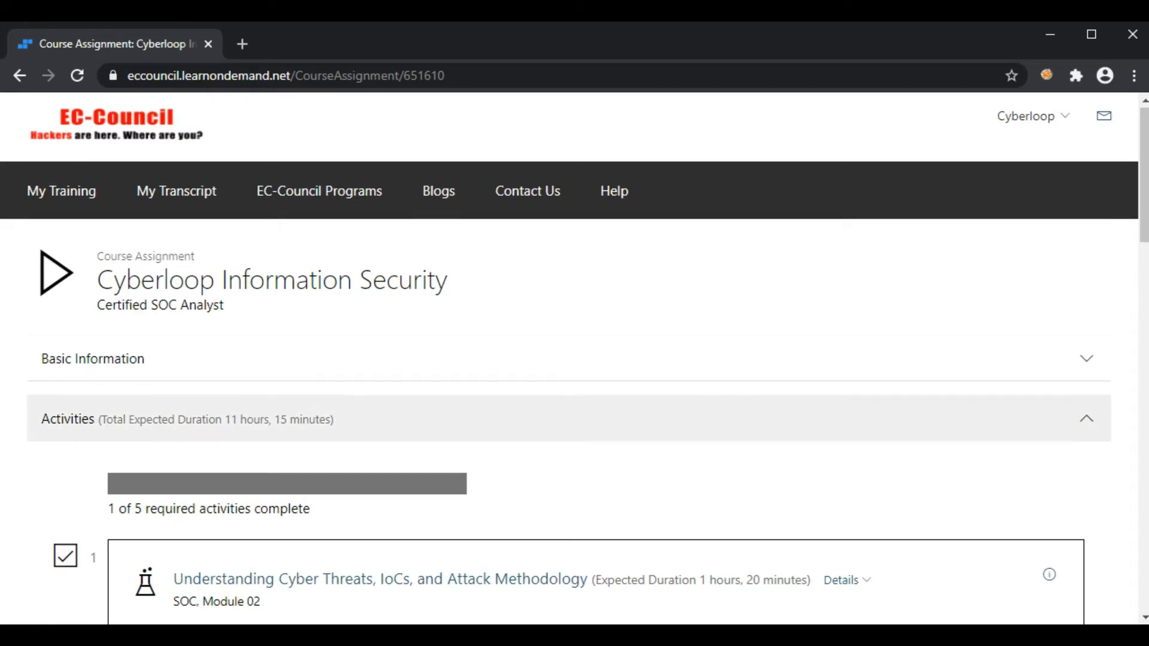
pyautogui.scroll(-3)
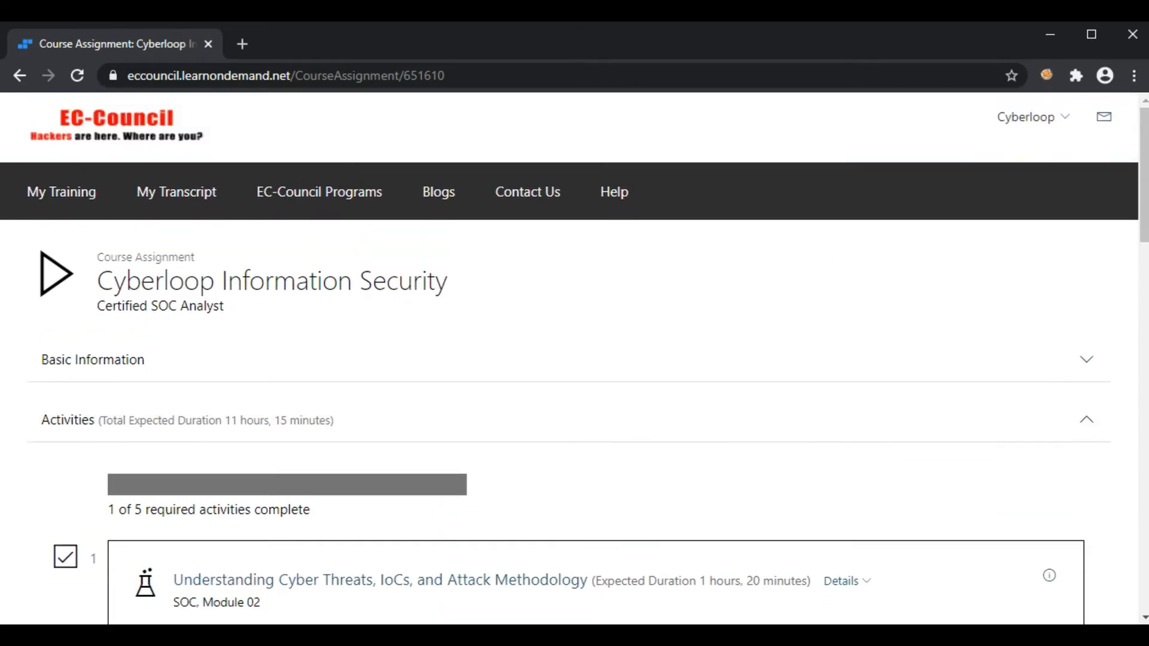
pyautogui.click(842, 580)
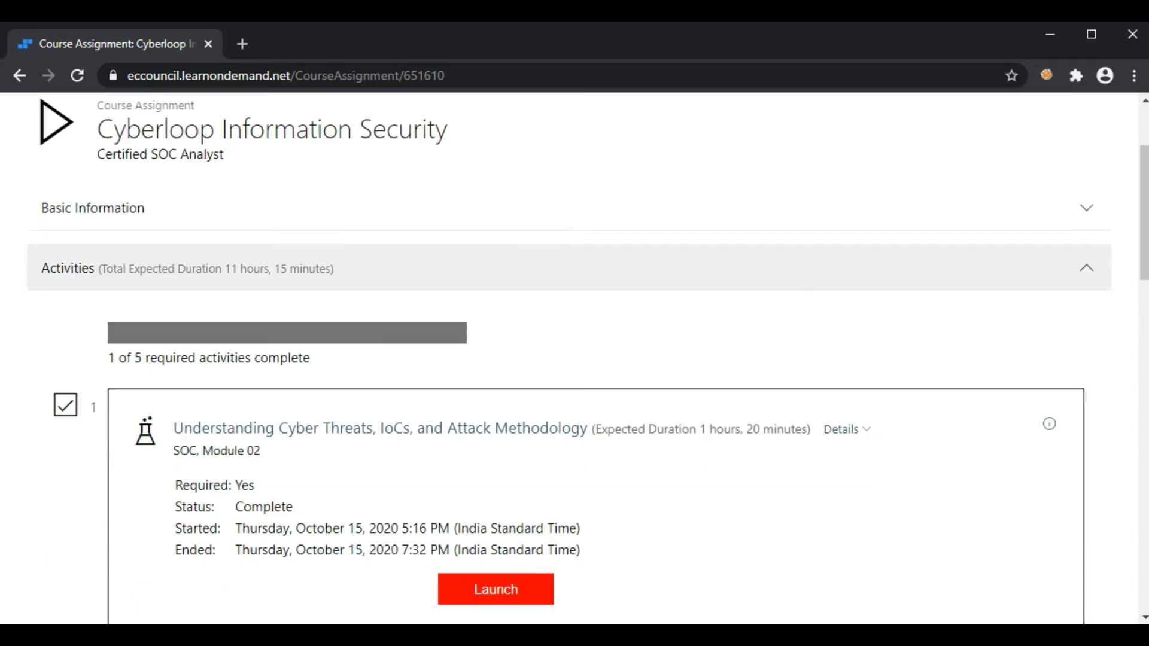
pyautogui.scroll(-3)
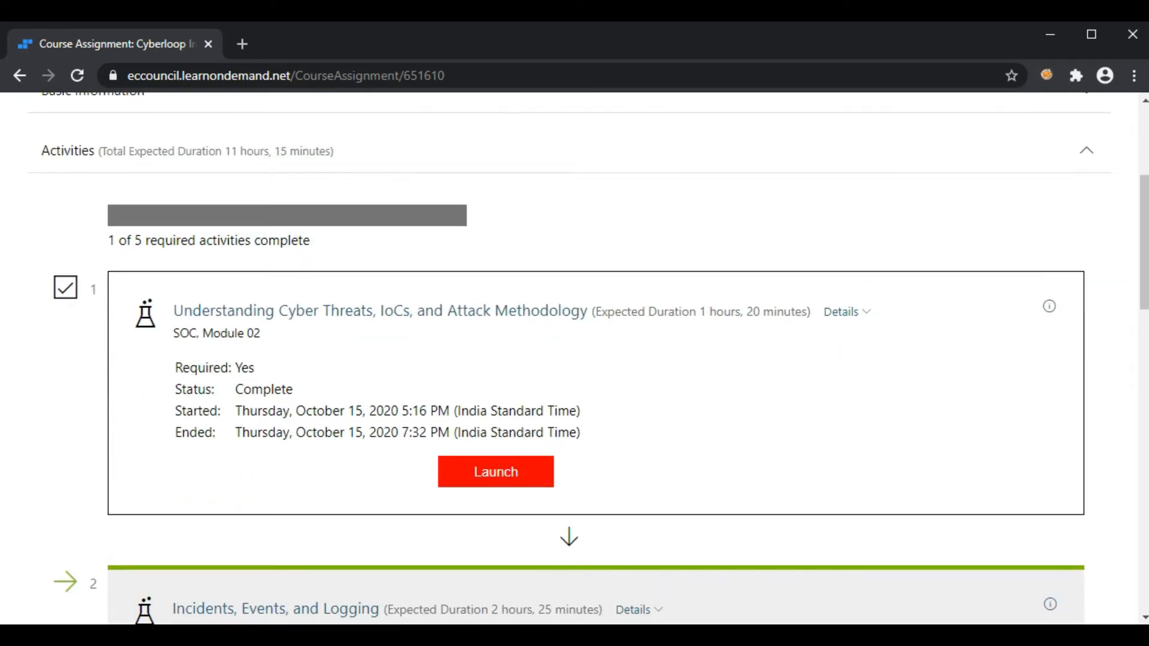
pyautogui.click(495, 471)
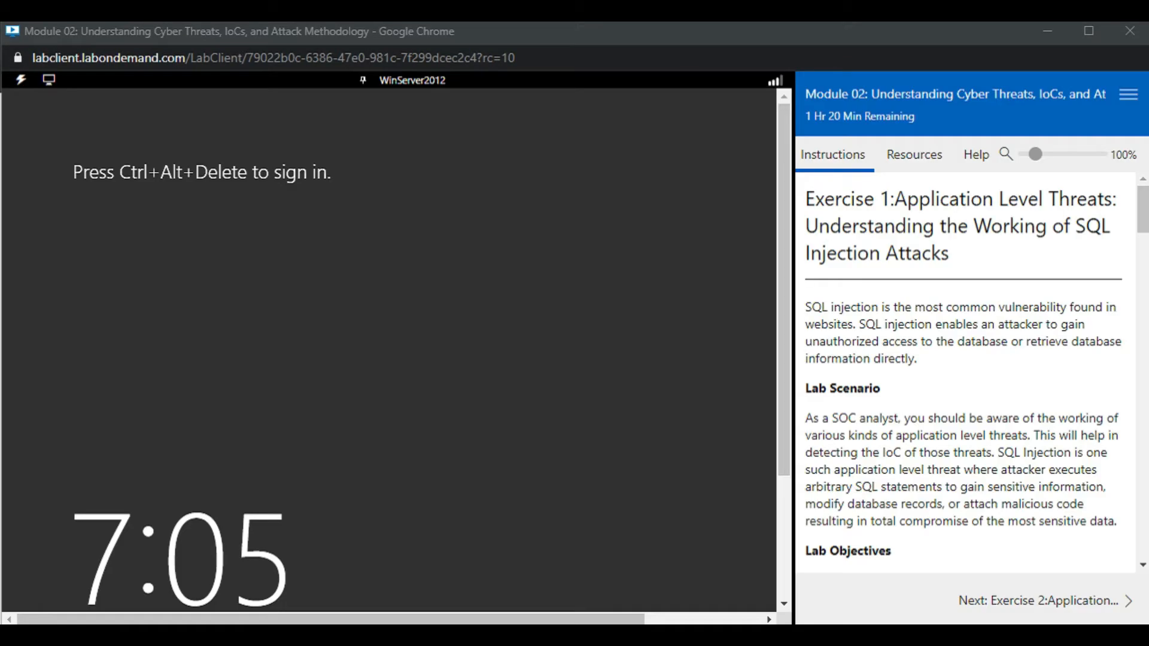
# Step: Send the sign-in key sequence to the WinServer2012 machine
pyautogui.scroll(-3)
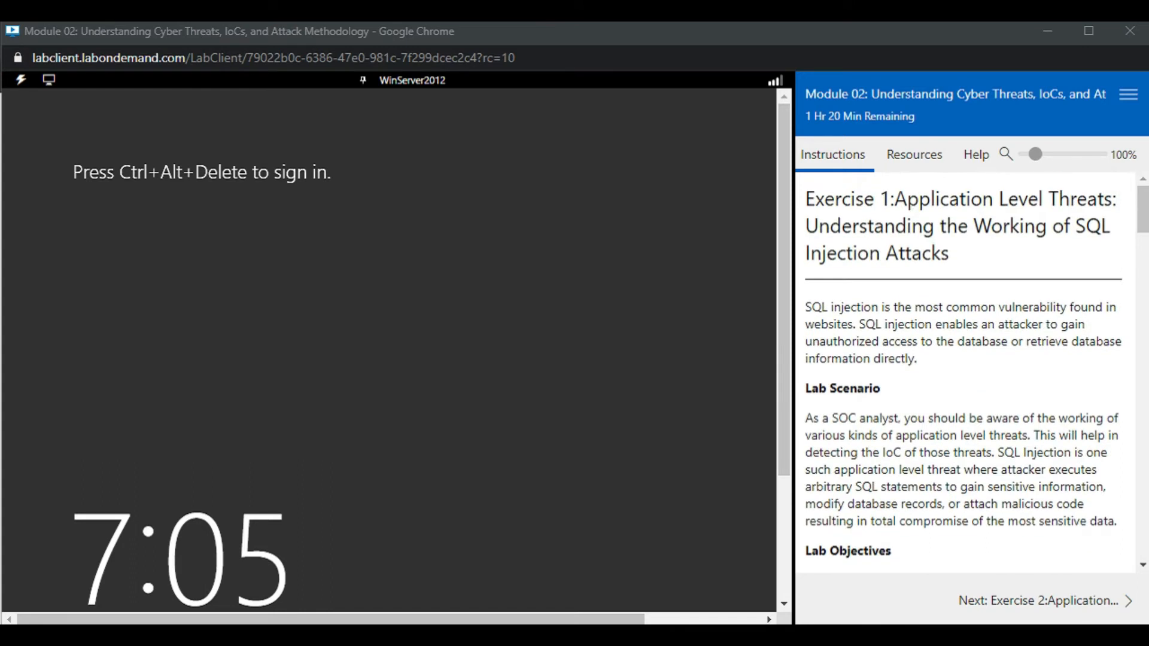
pyautogui.moveTo(806, 199); pyautogui.dragTo(946, 252)
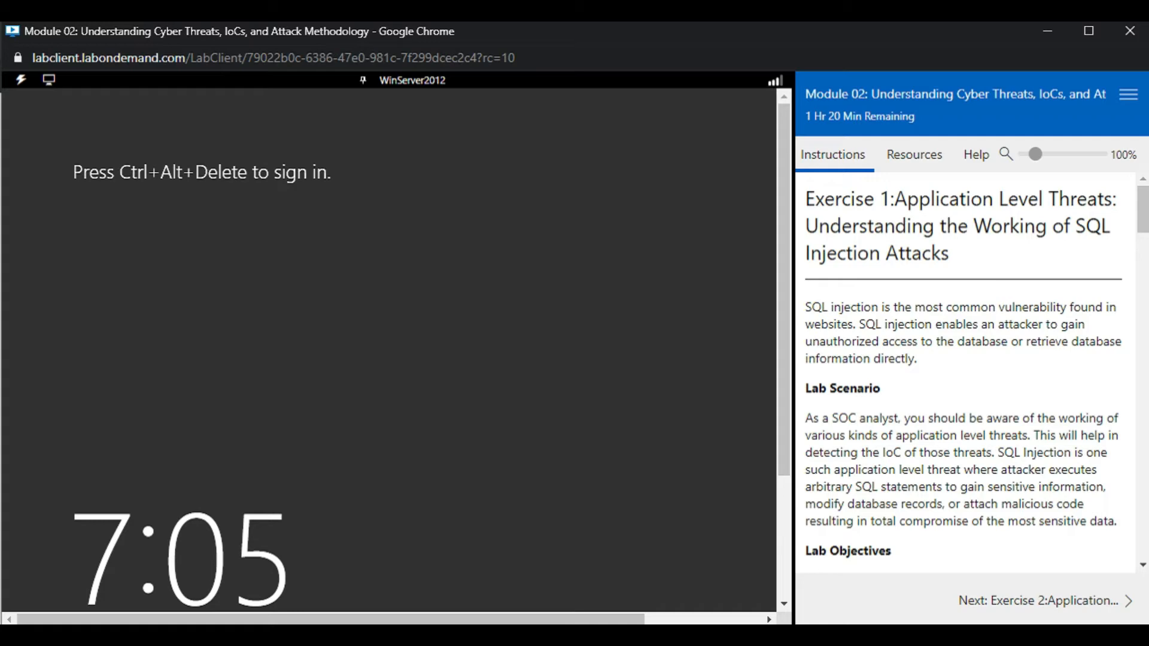
pyautogui.scroll(-3)
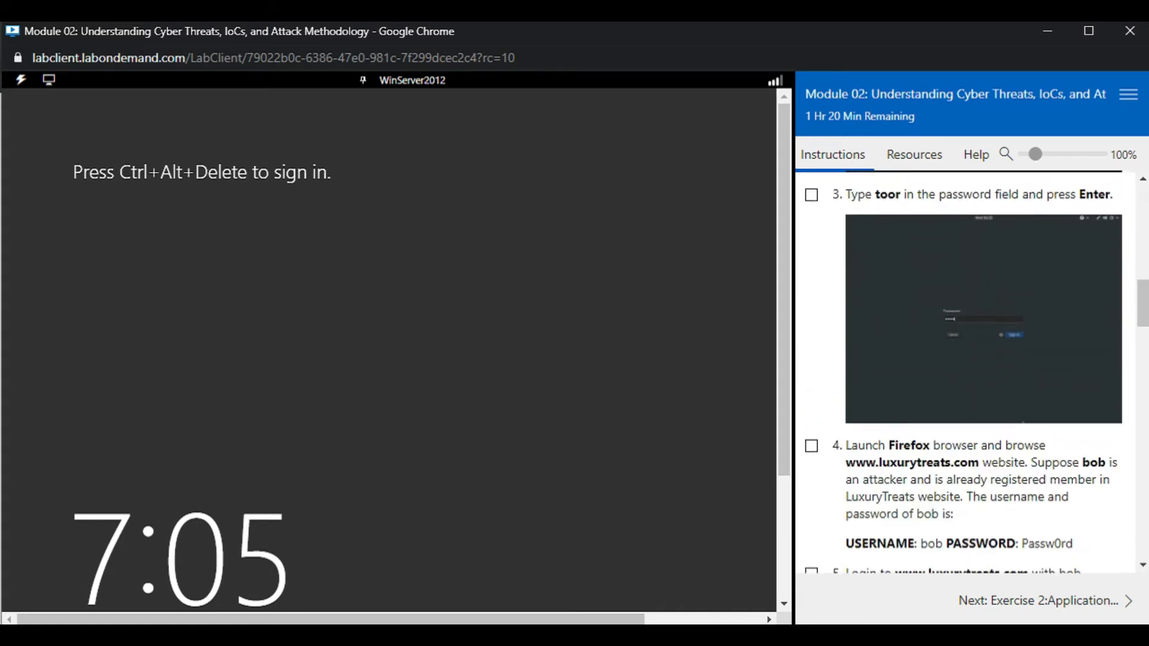
pyautogui.scroll(-3)
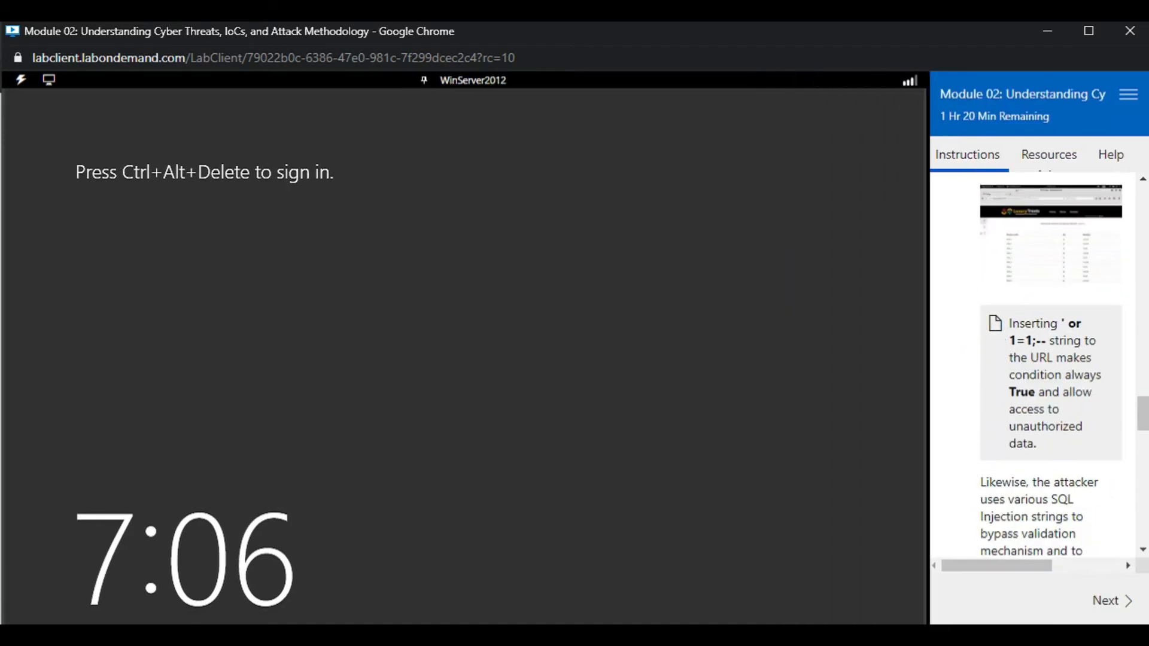
pyautogui.click(20, 80)
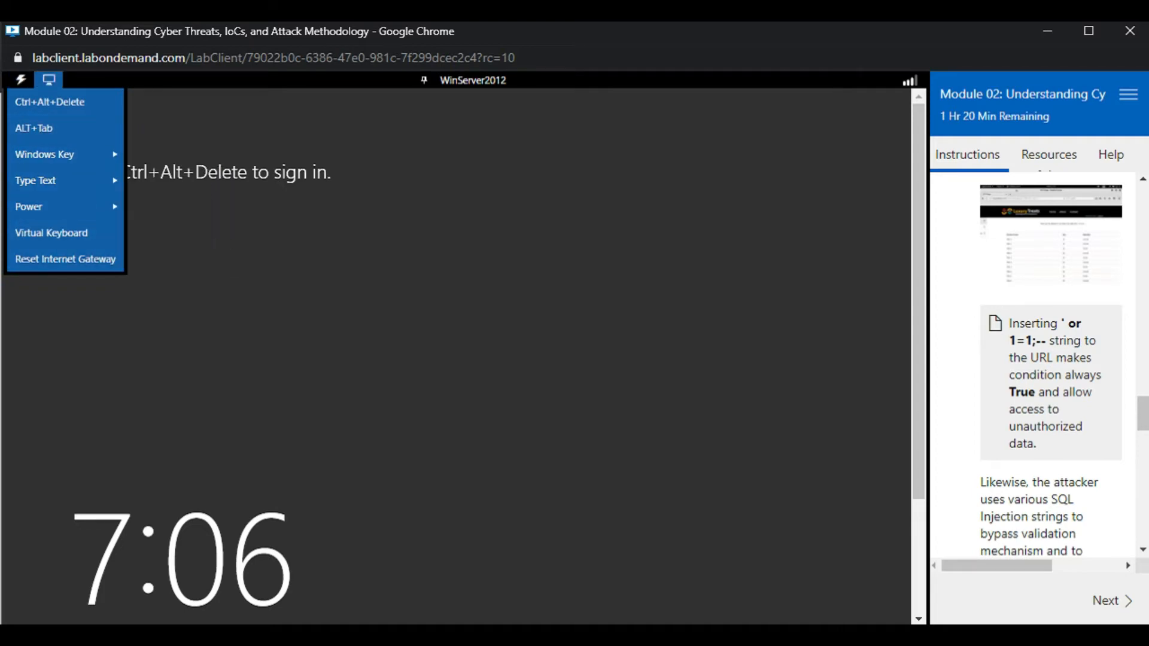
pyautogui.click(49, 80)
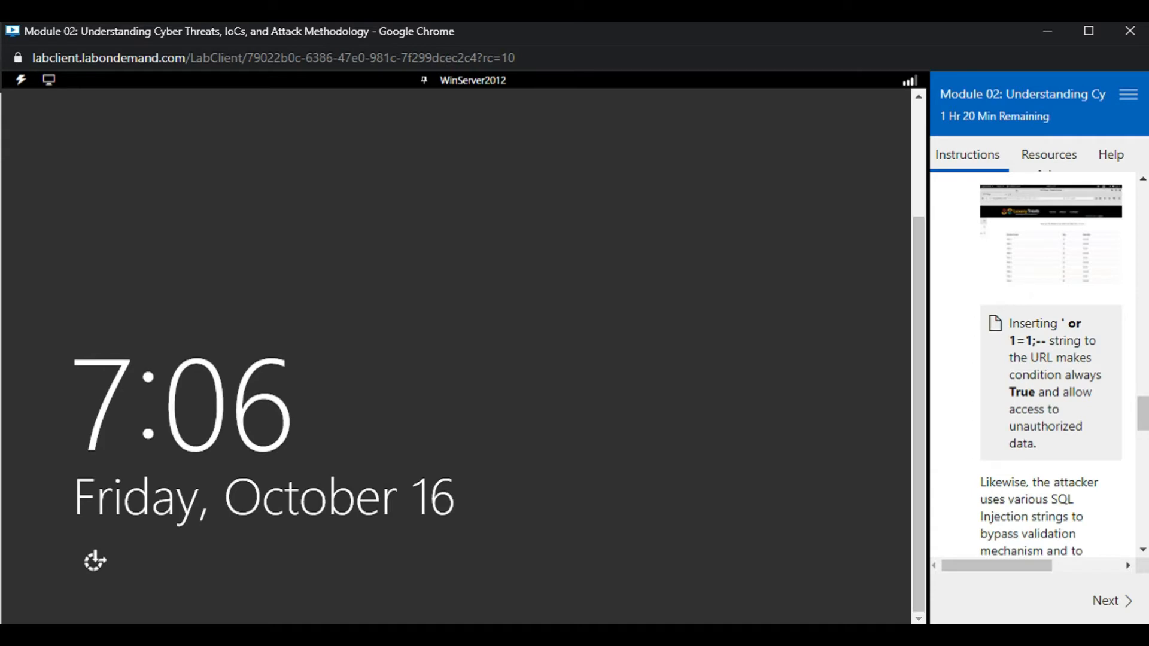
# Step: Show the Resources list of lab machines and credentials, then select Kali Linux
pyautogui.click(1047, 154)
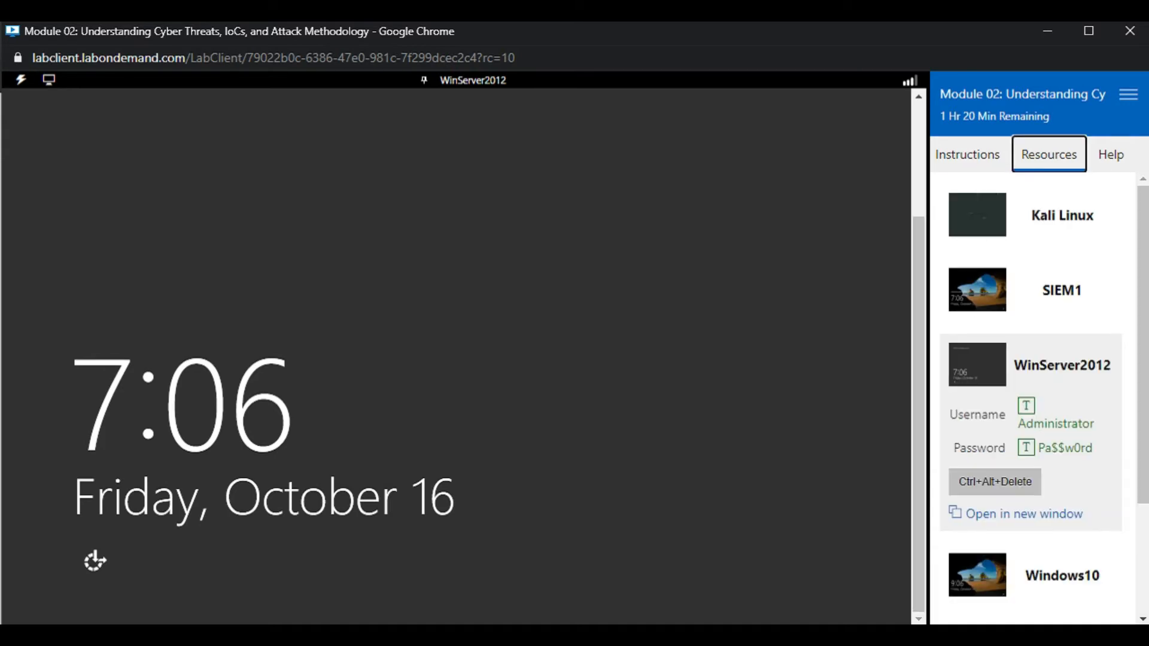
pyautogui.scroll(-3)
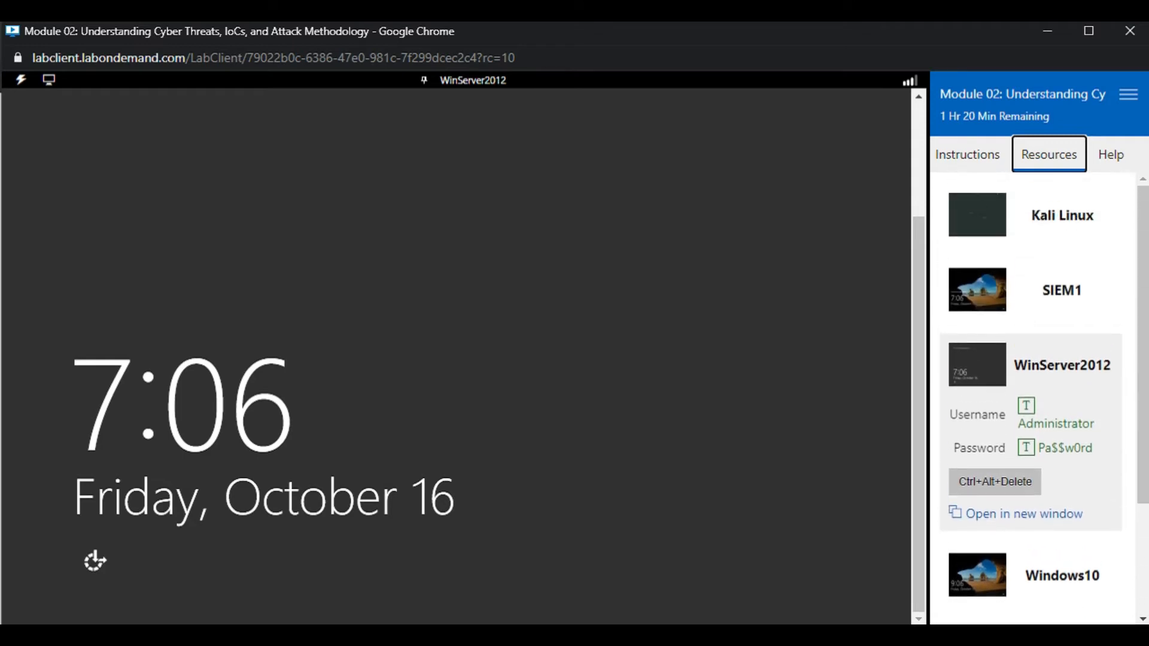
pyautogui.click(1061, 215)
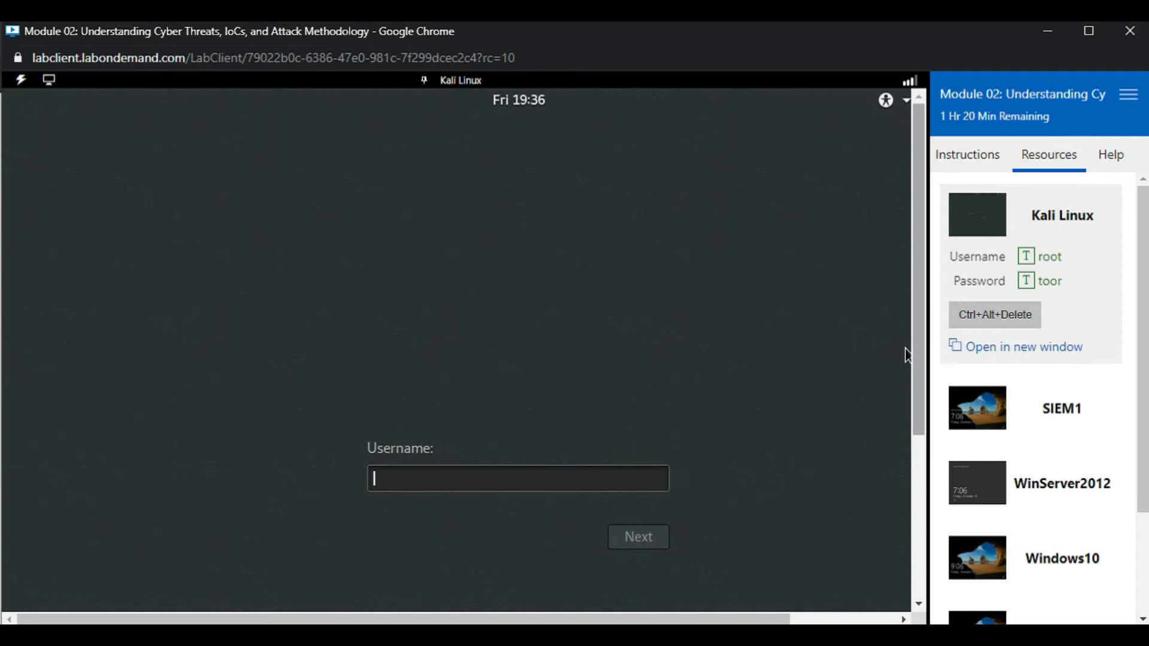
pyautogui.scroll(-3)
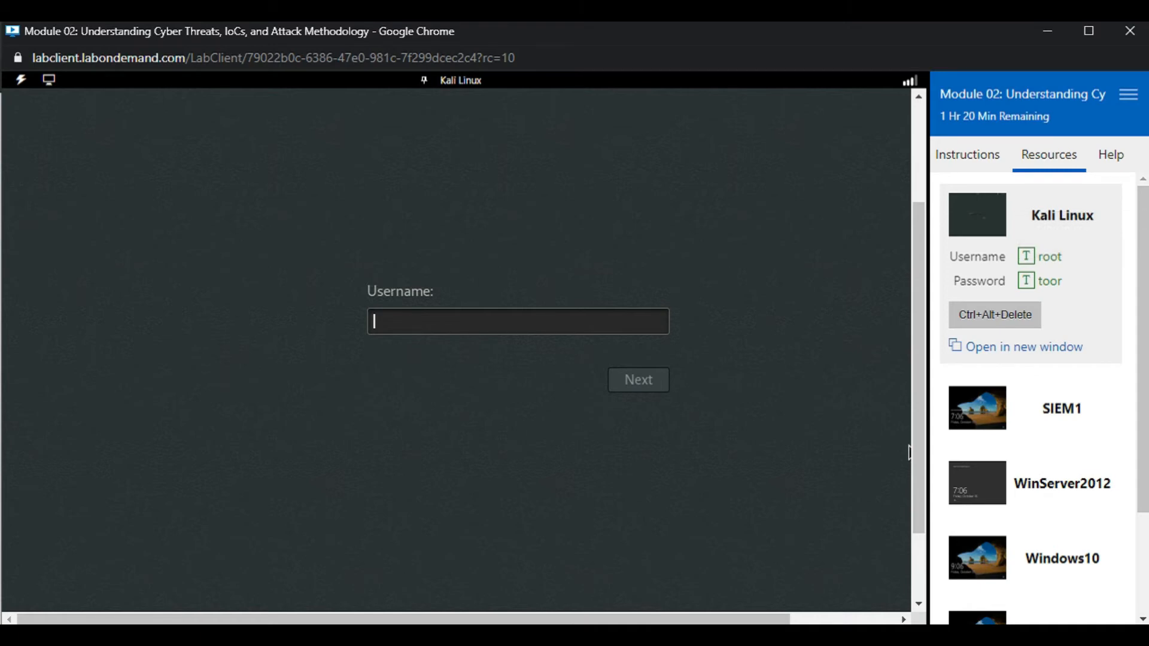
pyautogui.scroll(-3)
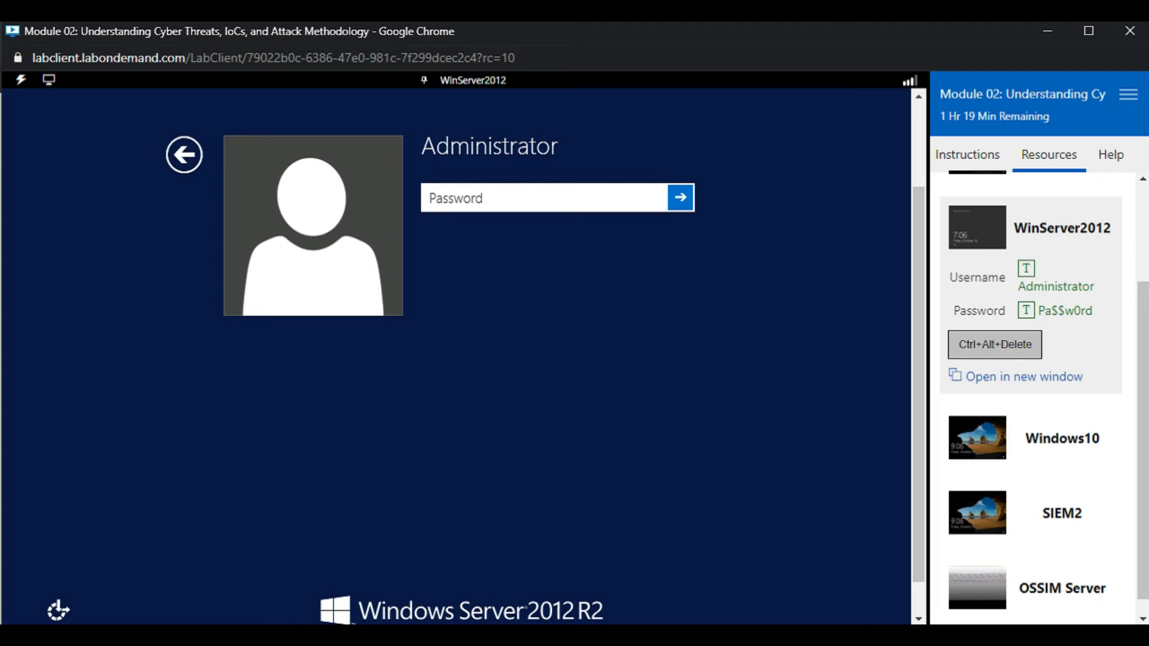
pyautogui.write('Pa$$w0rd')
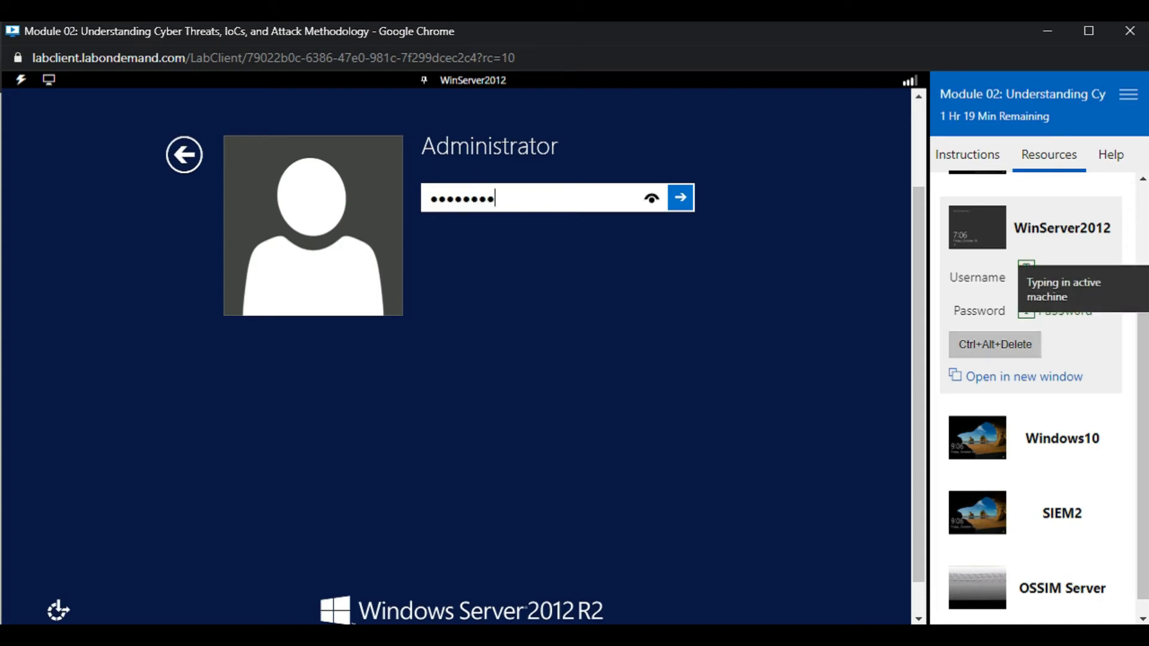
pyautogui.click(679, 197)
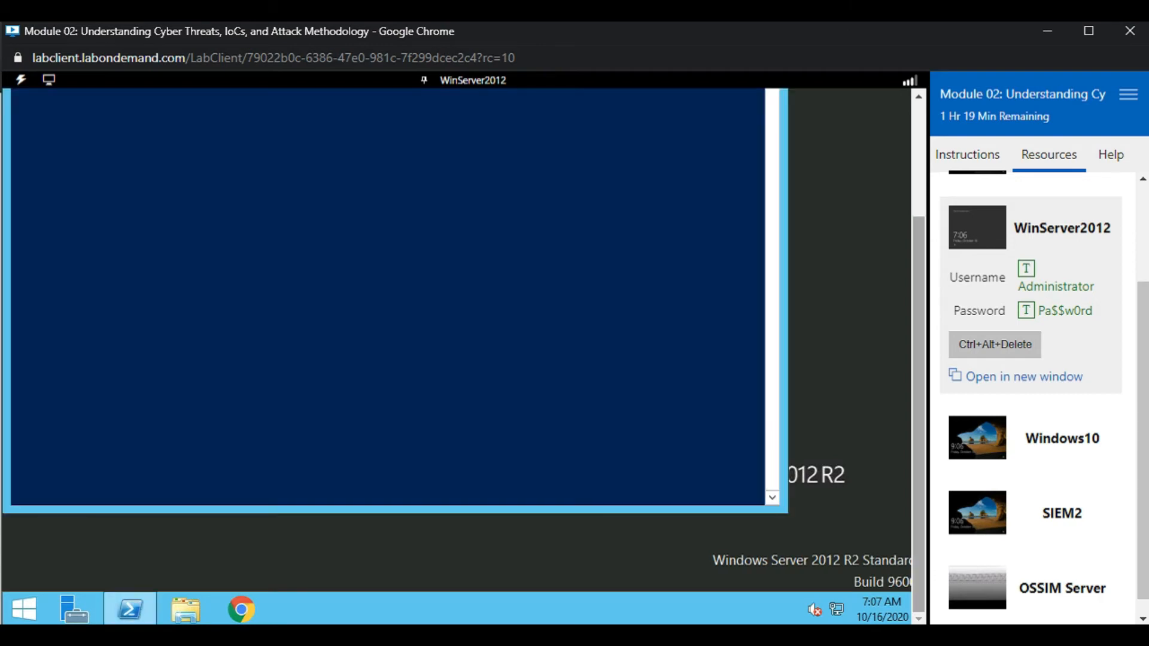
# Step: Run ipconfig in PowerShell, highlight IPv4 10.10.10.12, close PowerShell, and launch Chrome
pyautogui.click(130, 607)
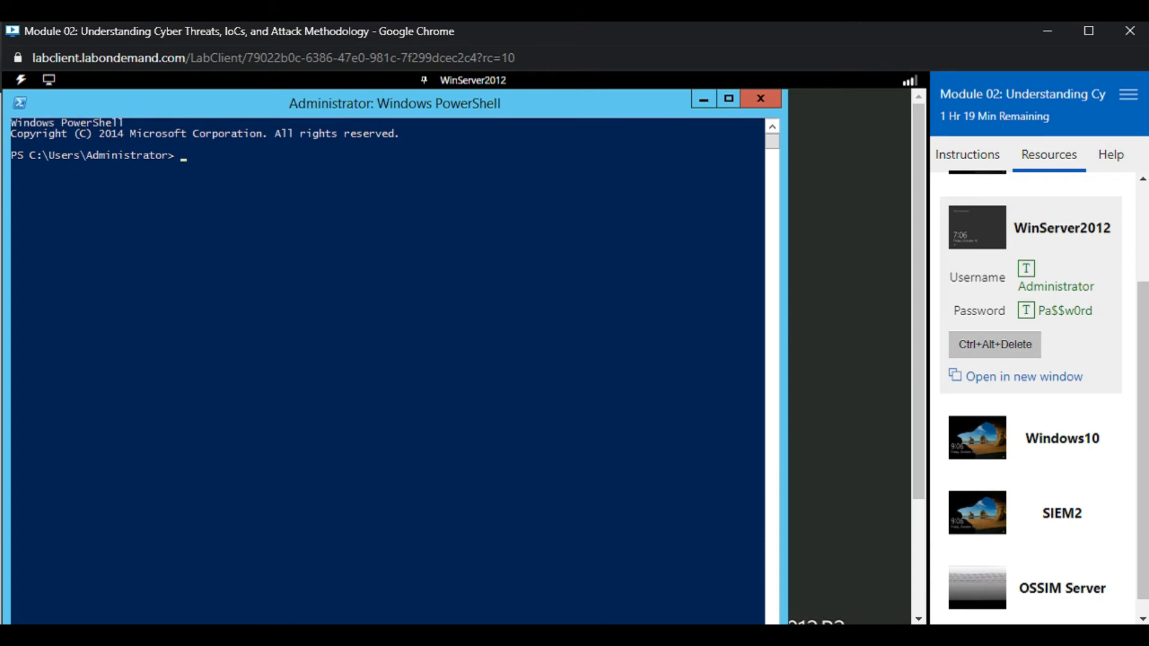
pyautogui.write('ipc')
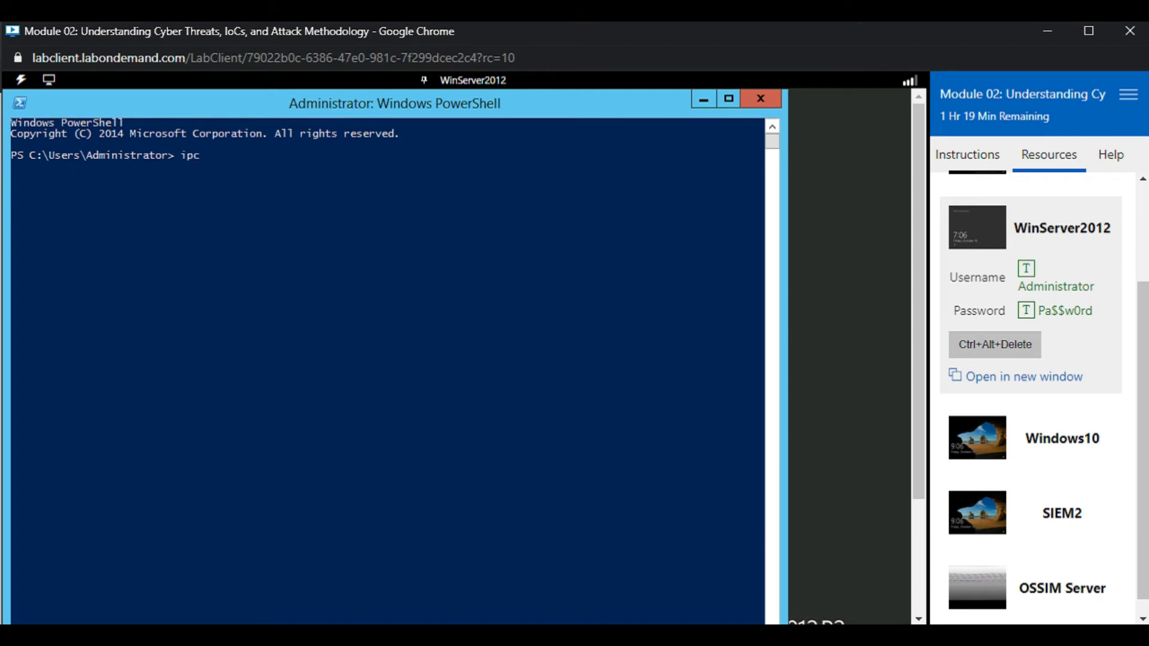
pyautogui.write('onfig')
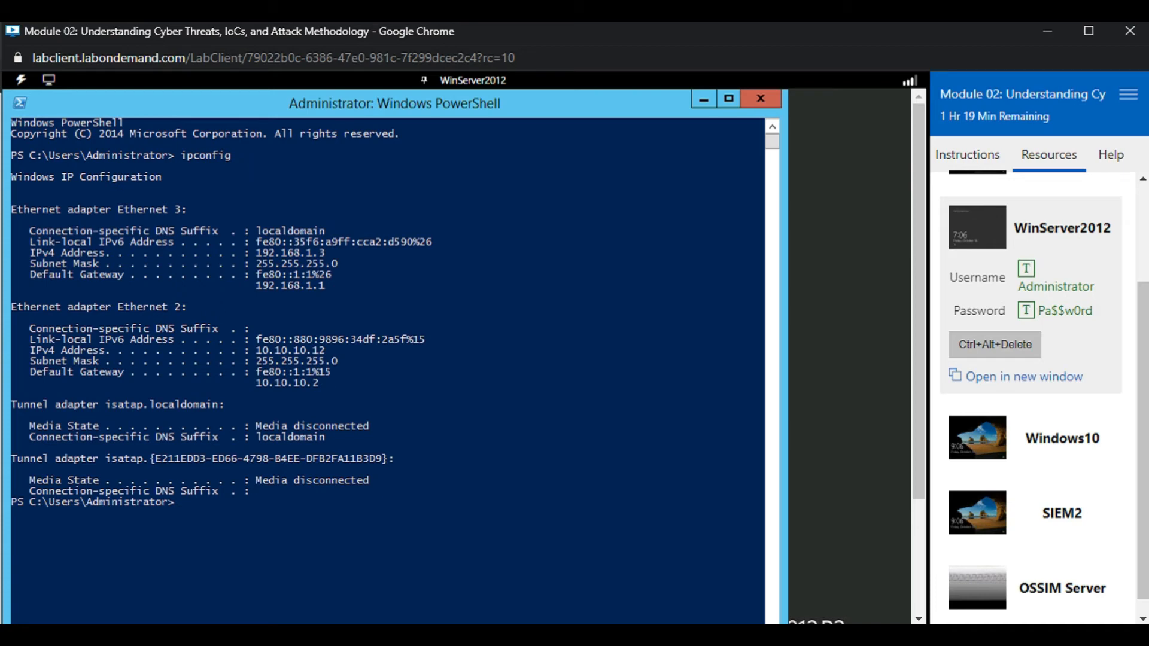
pyautogui.moveTo(253, 350); pyautogui.dragTo(329, 350)
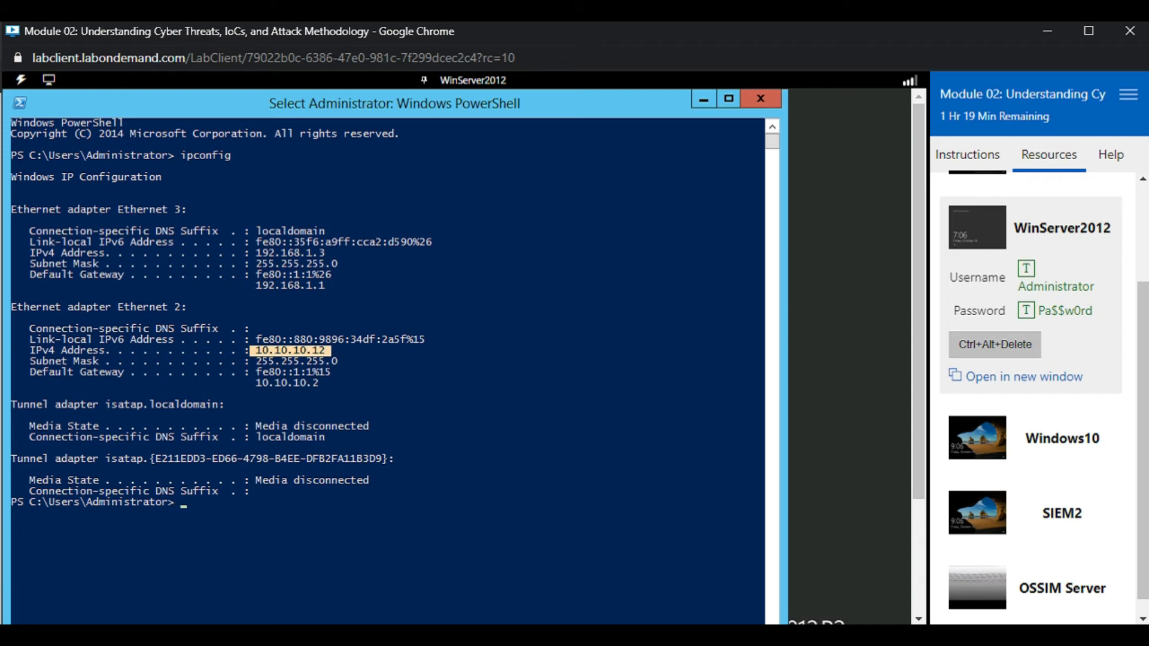
pyautogui.click(701, 98)
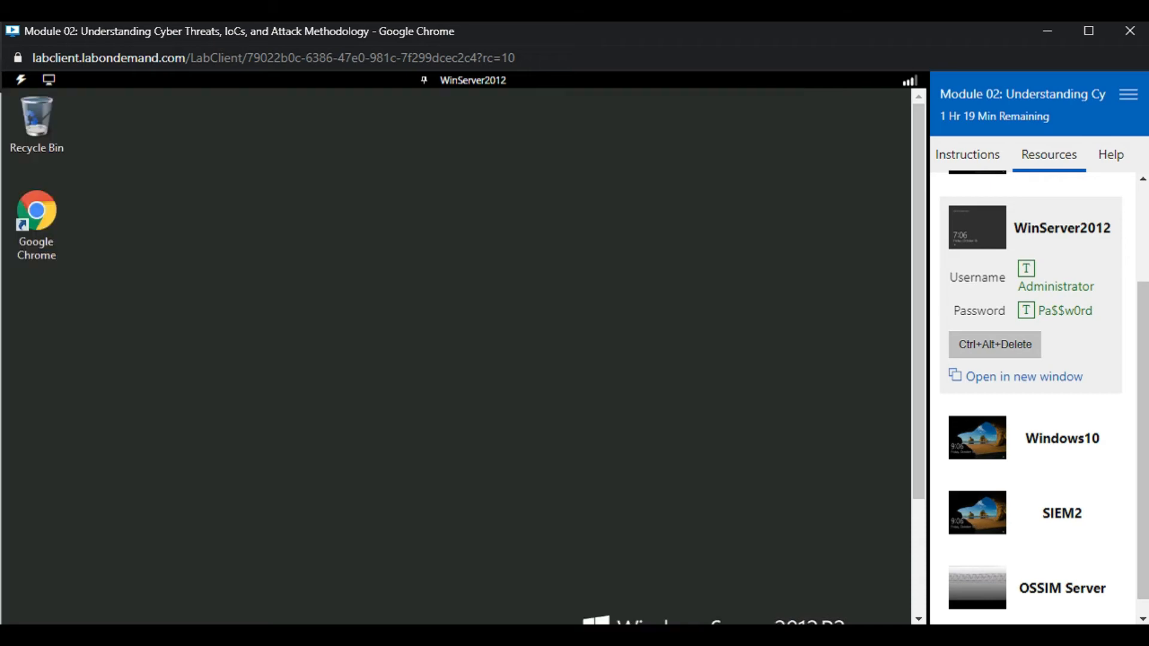
pyautogui.click(36, 220)
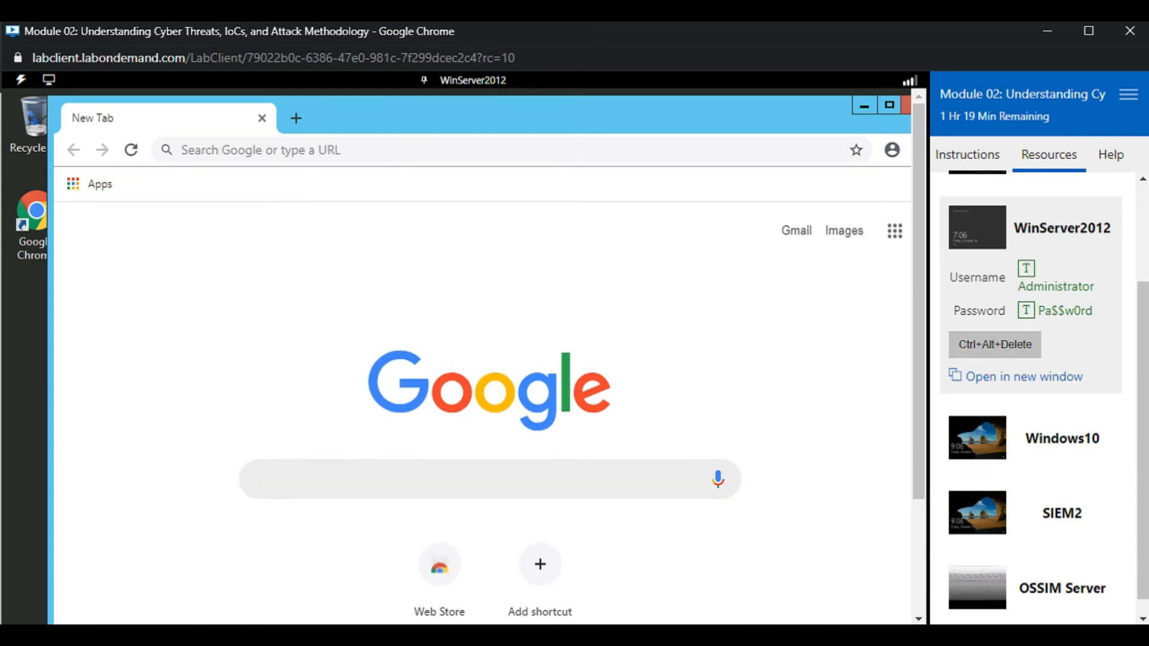
pyautogui.click(476, 480)
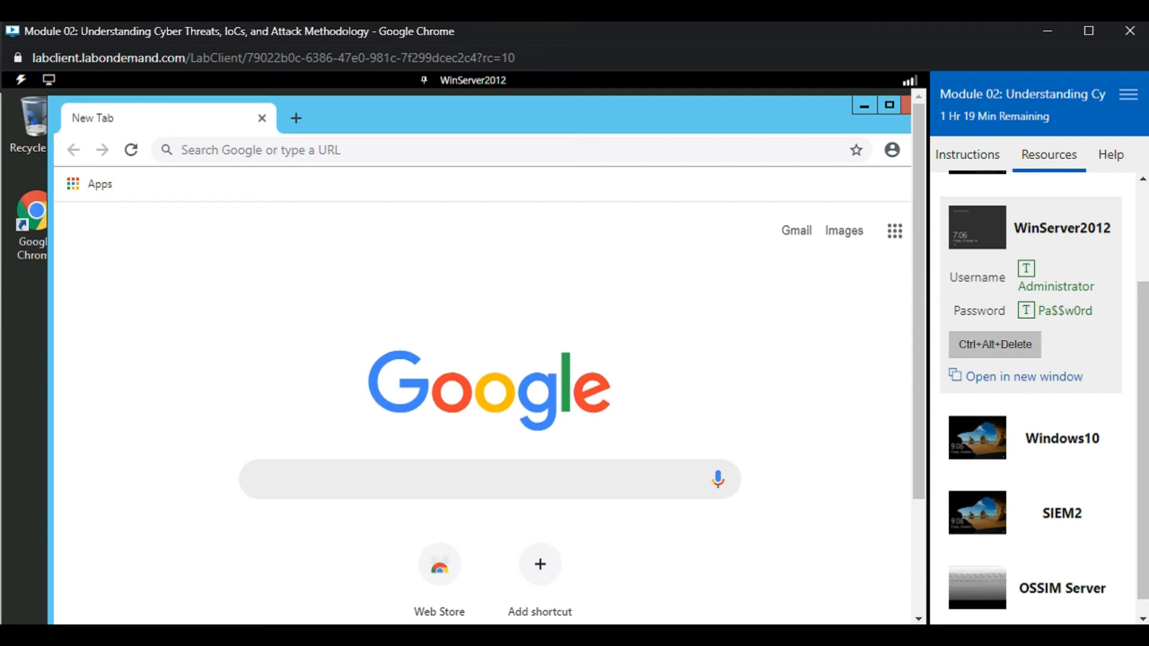
pyautogui.write('micr')
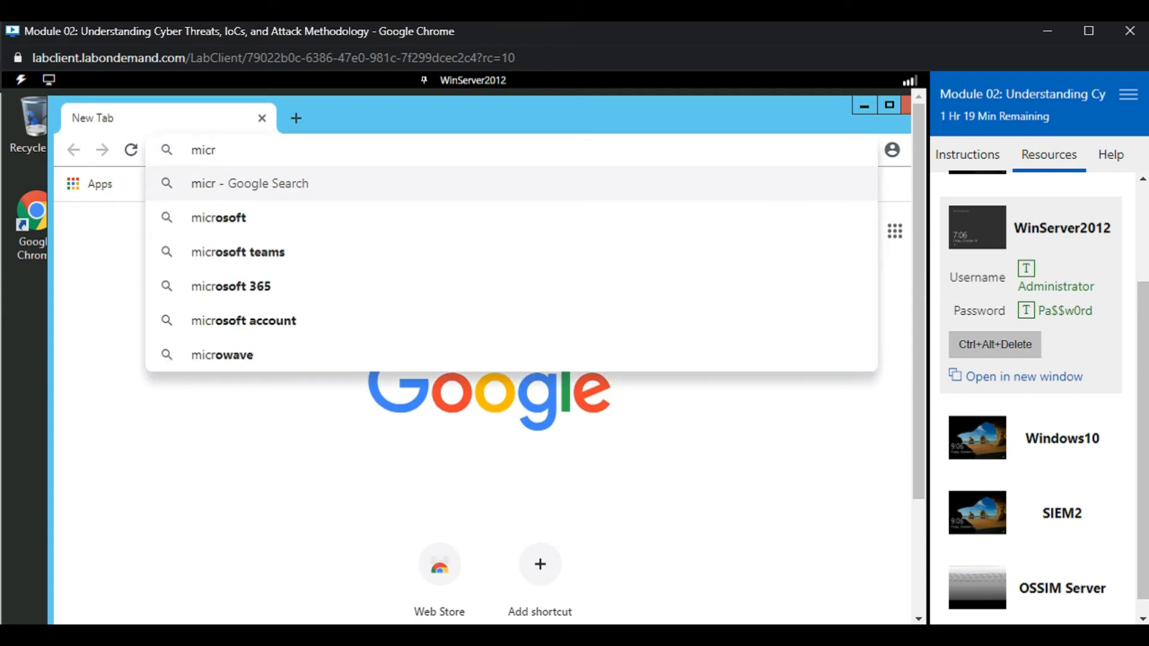
pyautogui.write('osoft')
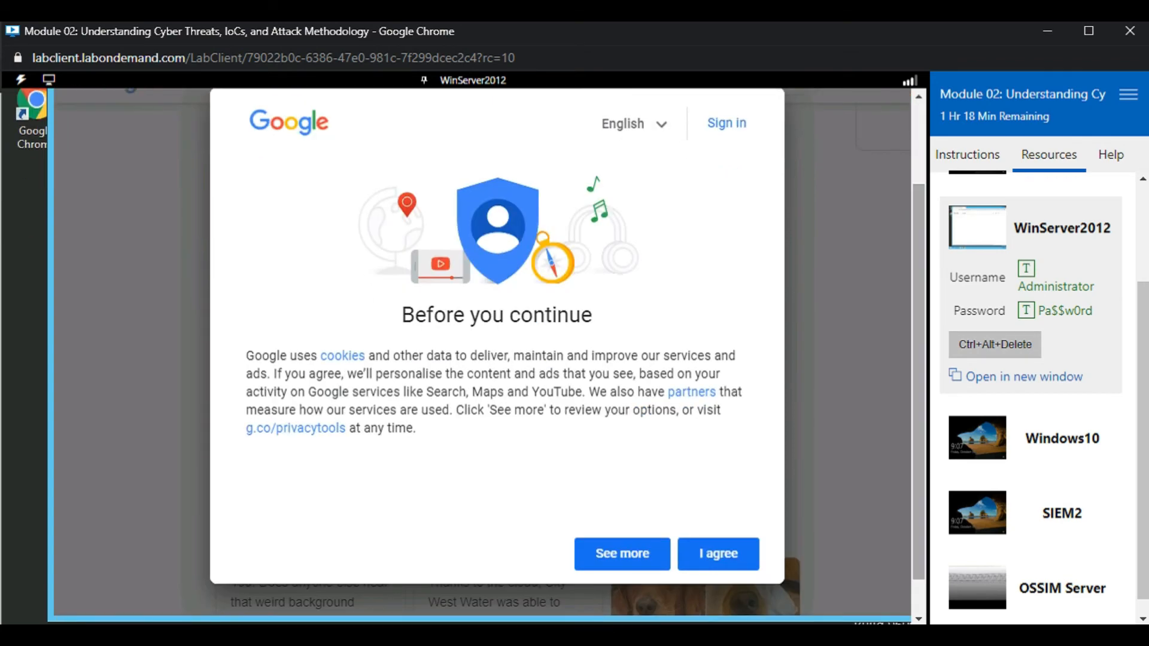
pyautogui.click(717, 553)
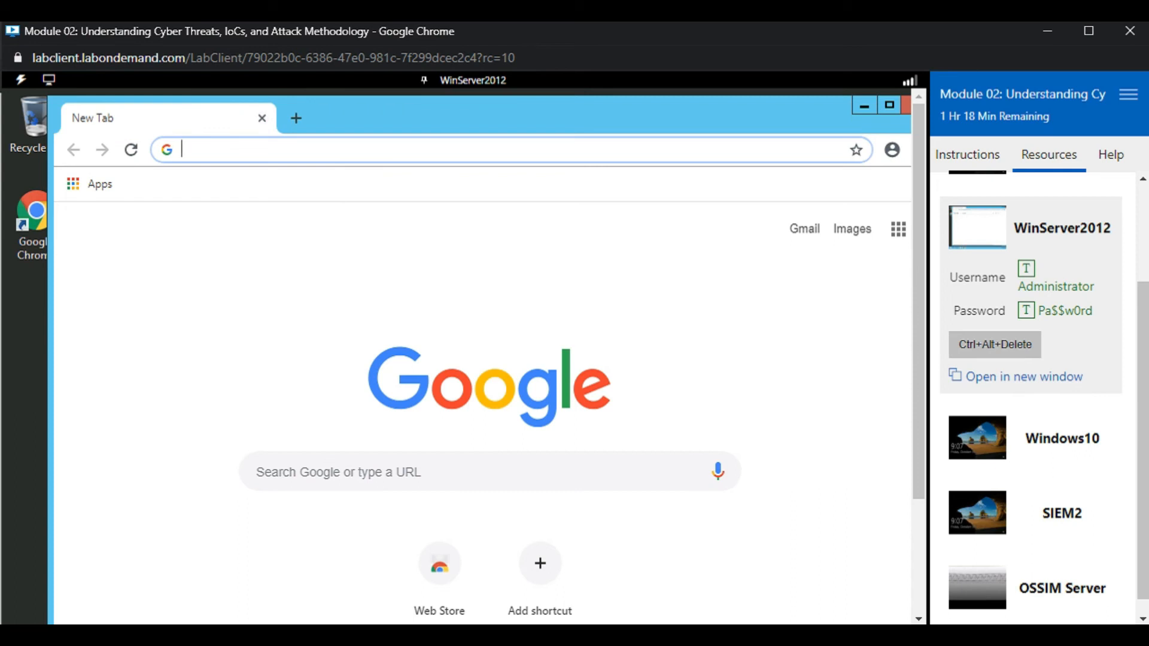
pyautogui.write('www.l')
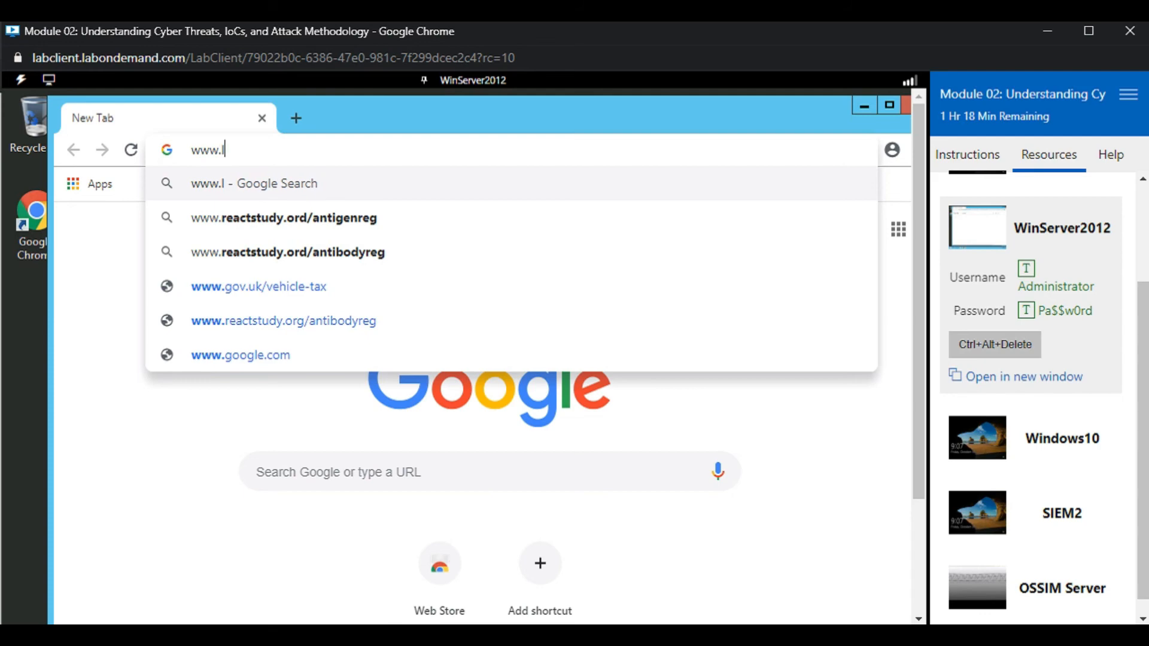
pyautogui.write('uxurytreats.com')
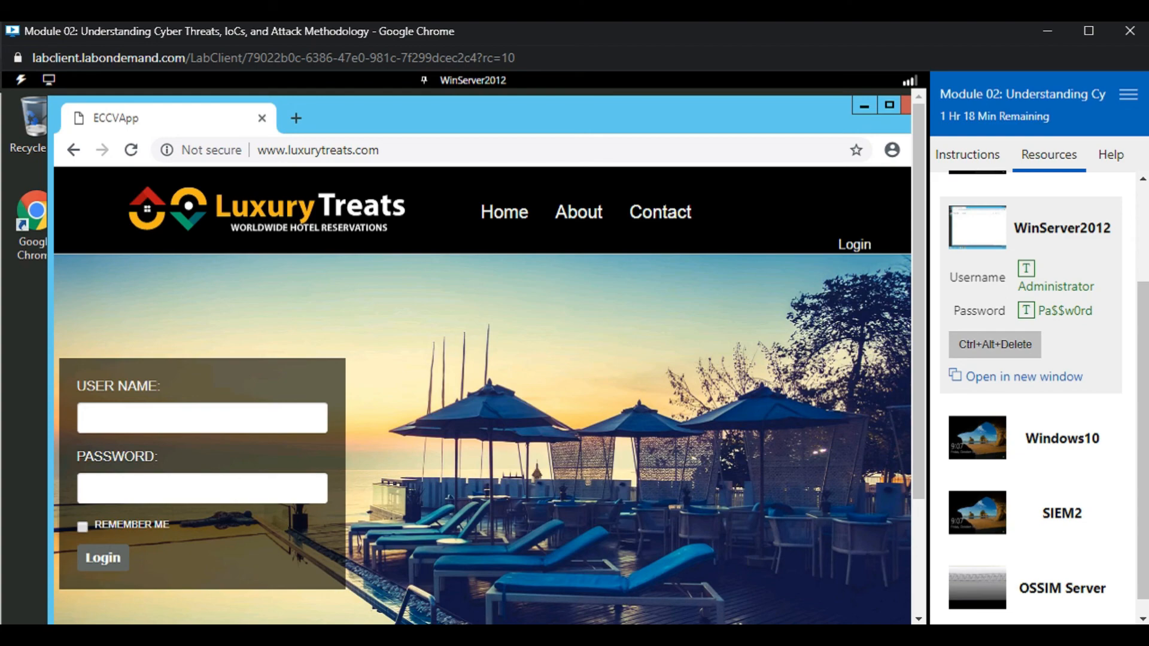
# Step: Scroll through the Instructions' SQL injection strings, then go back to the Resources machine list
pyautogui.click(966, 154)
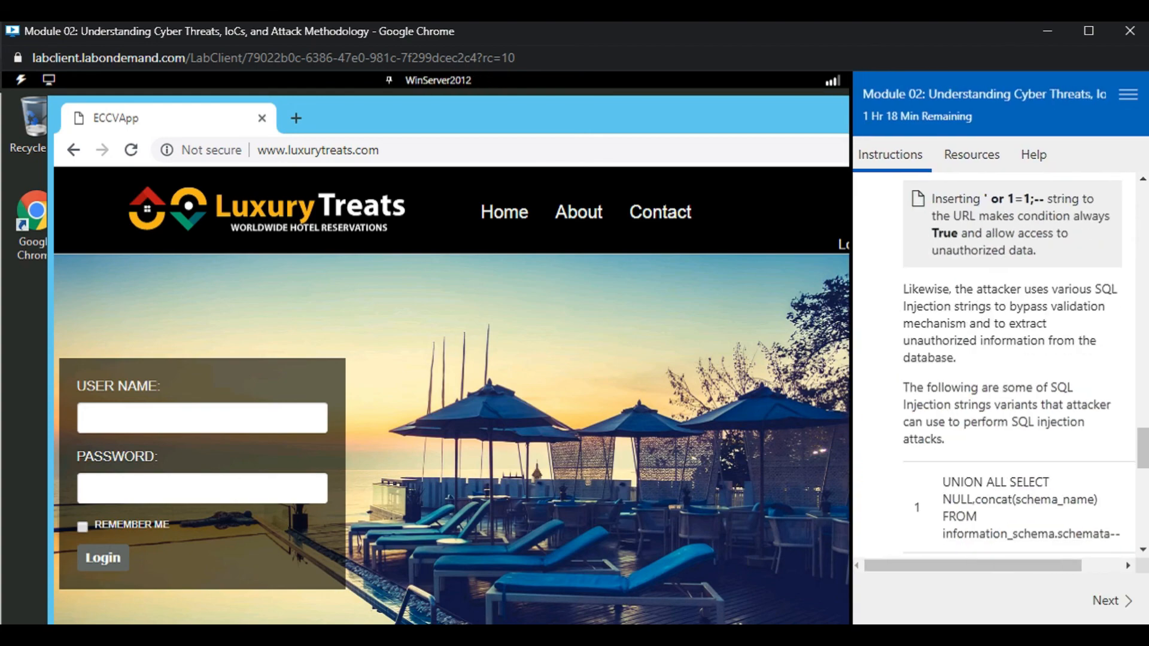
pyautogui.scroll(-3)
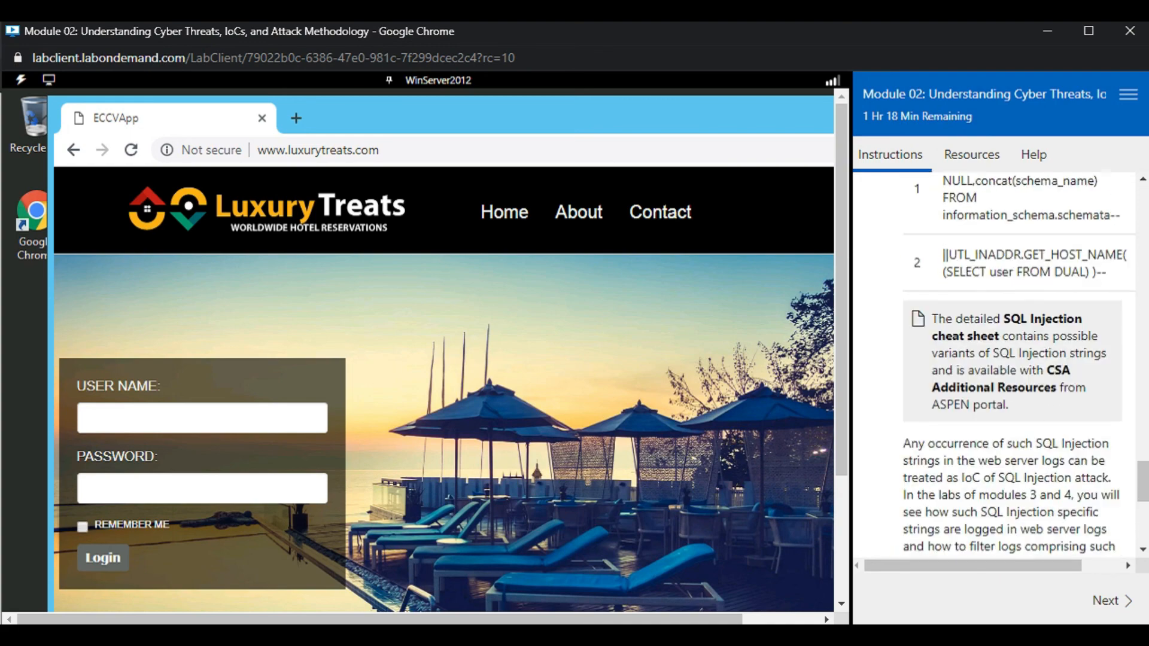
pyautogui.scroll(-3)
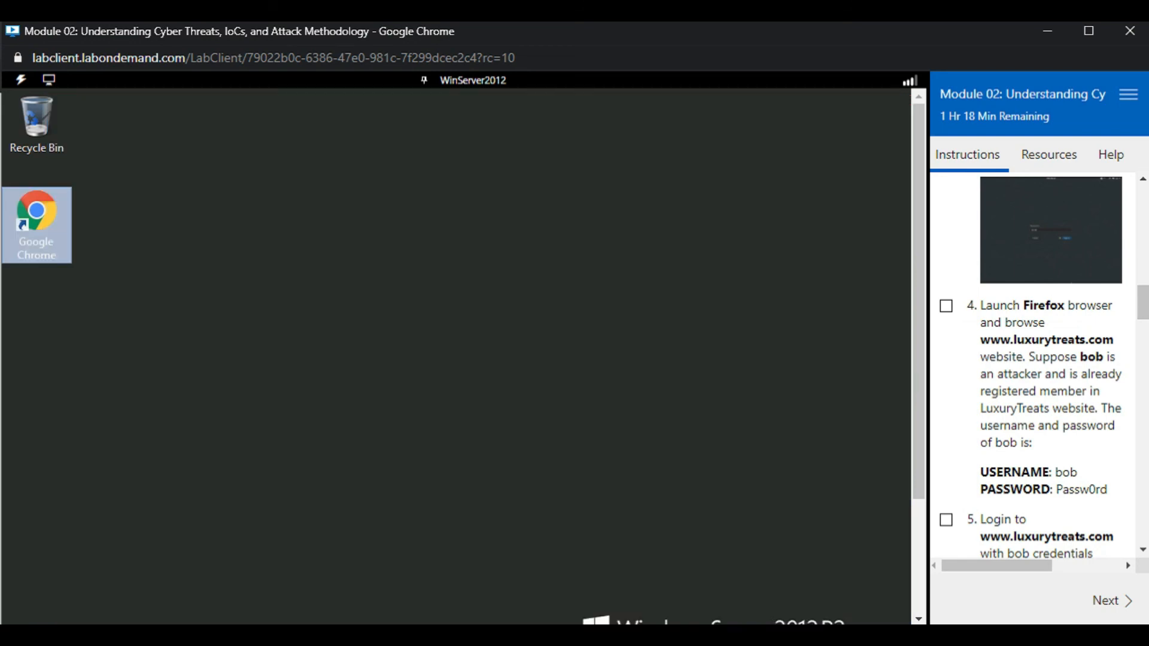
pyautogui.click(1047, 153)
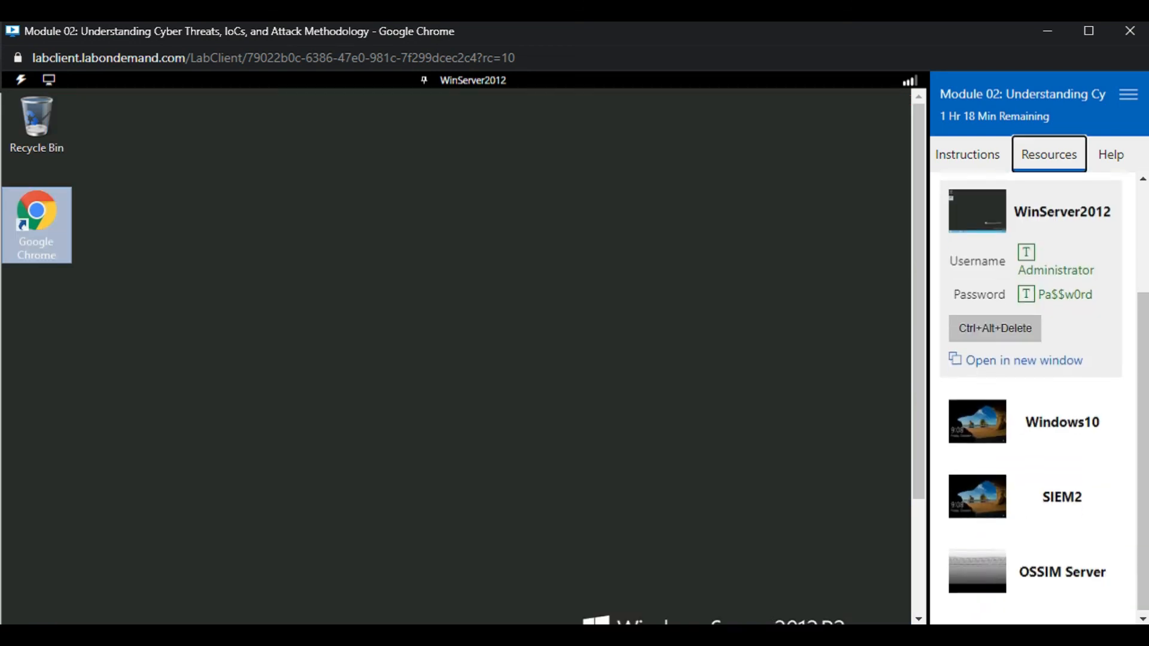